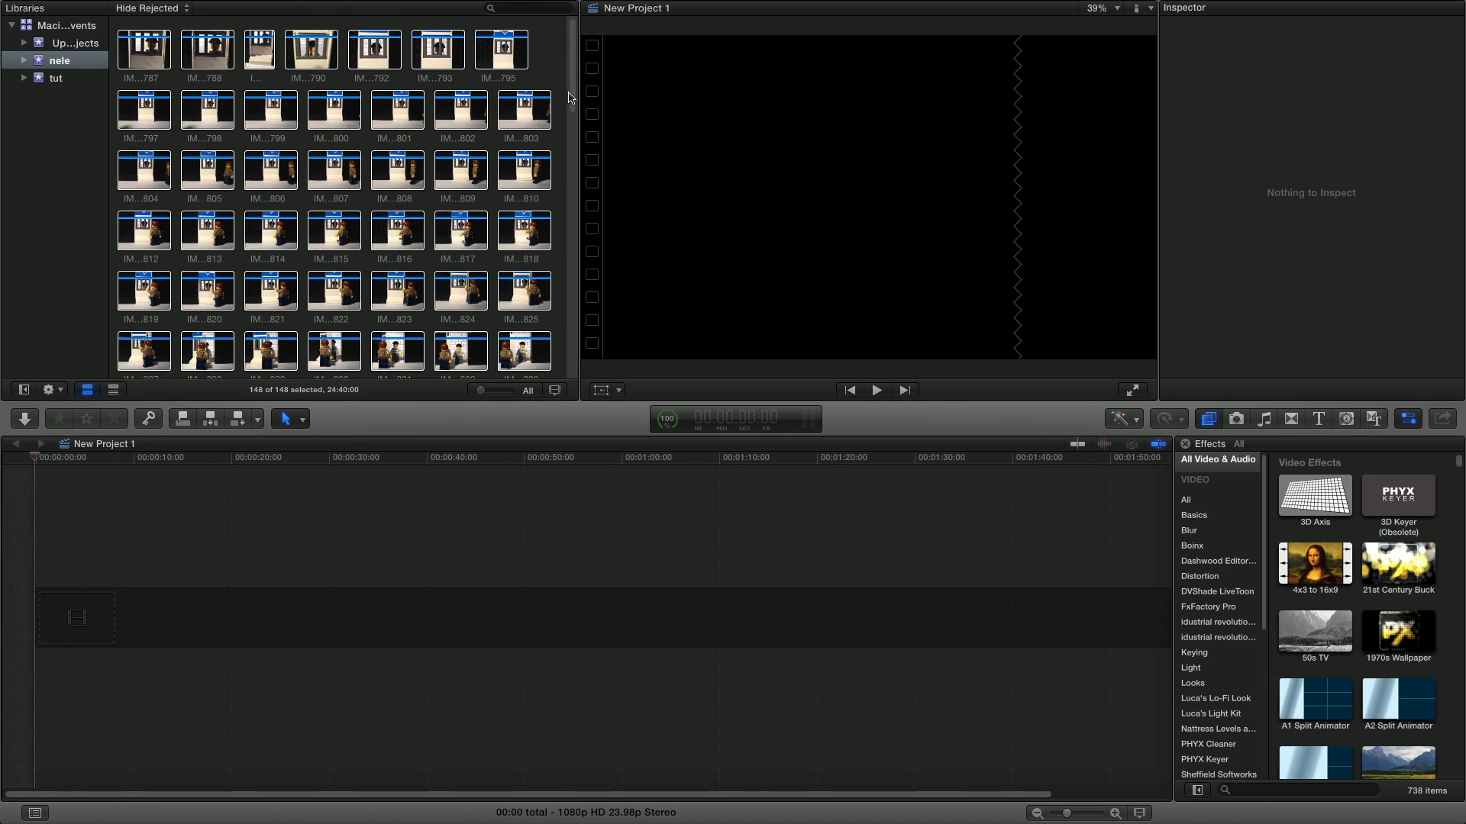
Browse the nele event thumbnails and bring the 130 LEGO stop-motion photos into the timeline
{"action": "scroll", "scroll_direction": "down", "scroll_amount": 3}
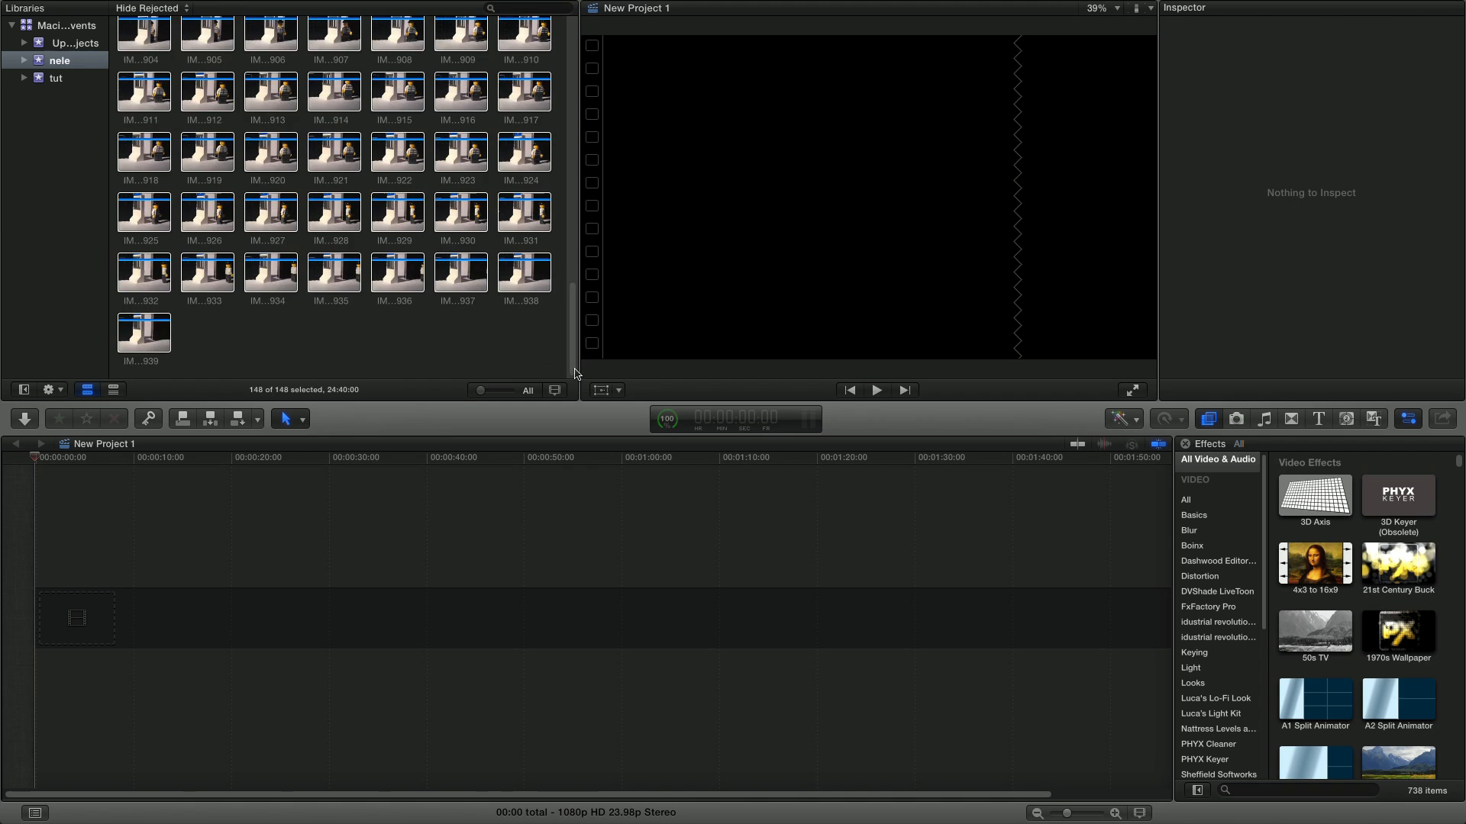
{"action": "mouse_move", "coordinate": [721, 480]}
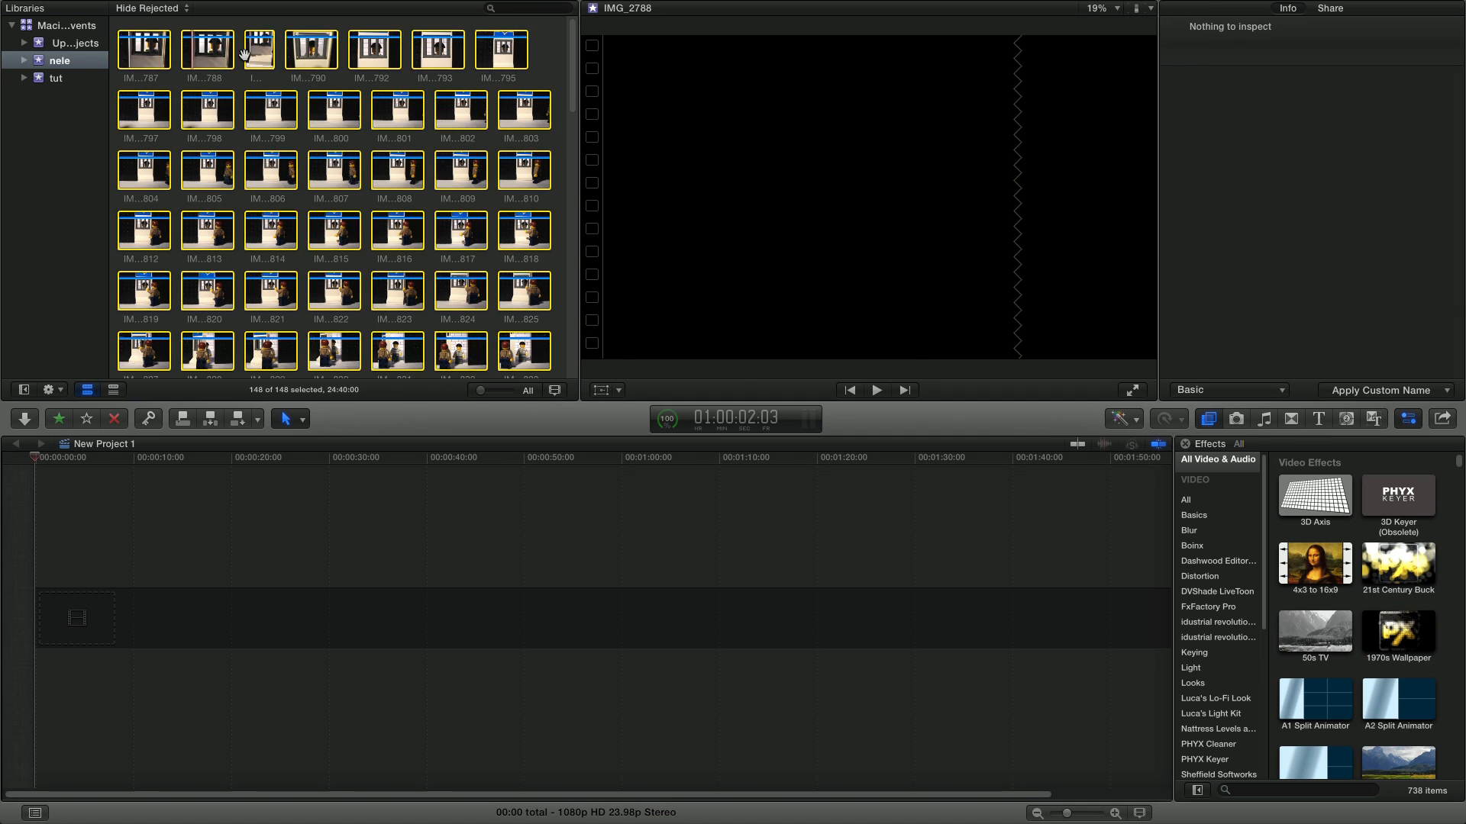
{"action": "left_click", "coordinate": [501, 49]}
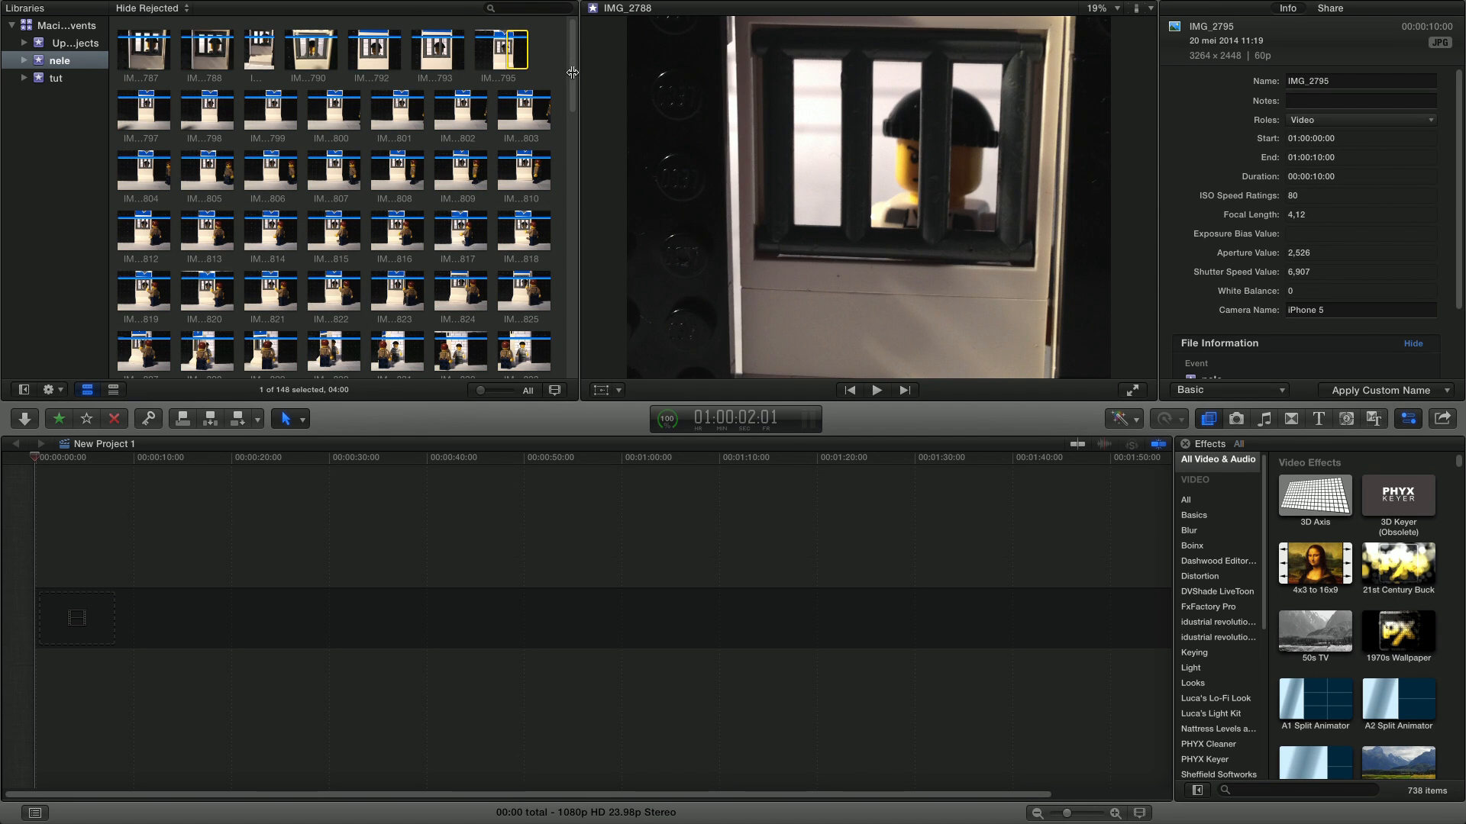
{"action": "scroll", "scroll_direction": "down", "scroll_amount": 3}
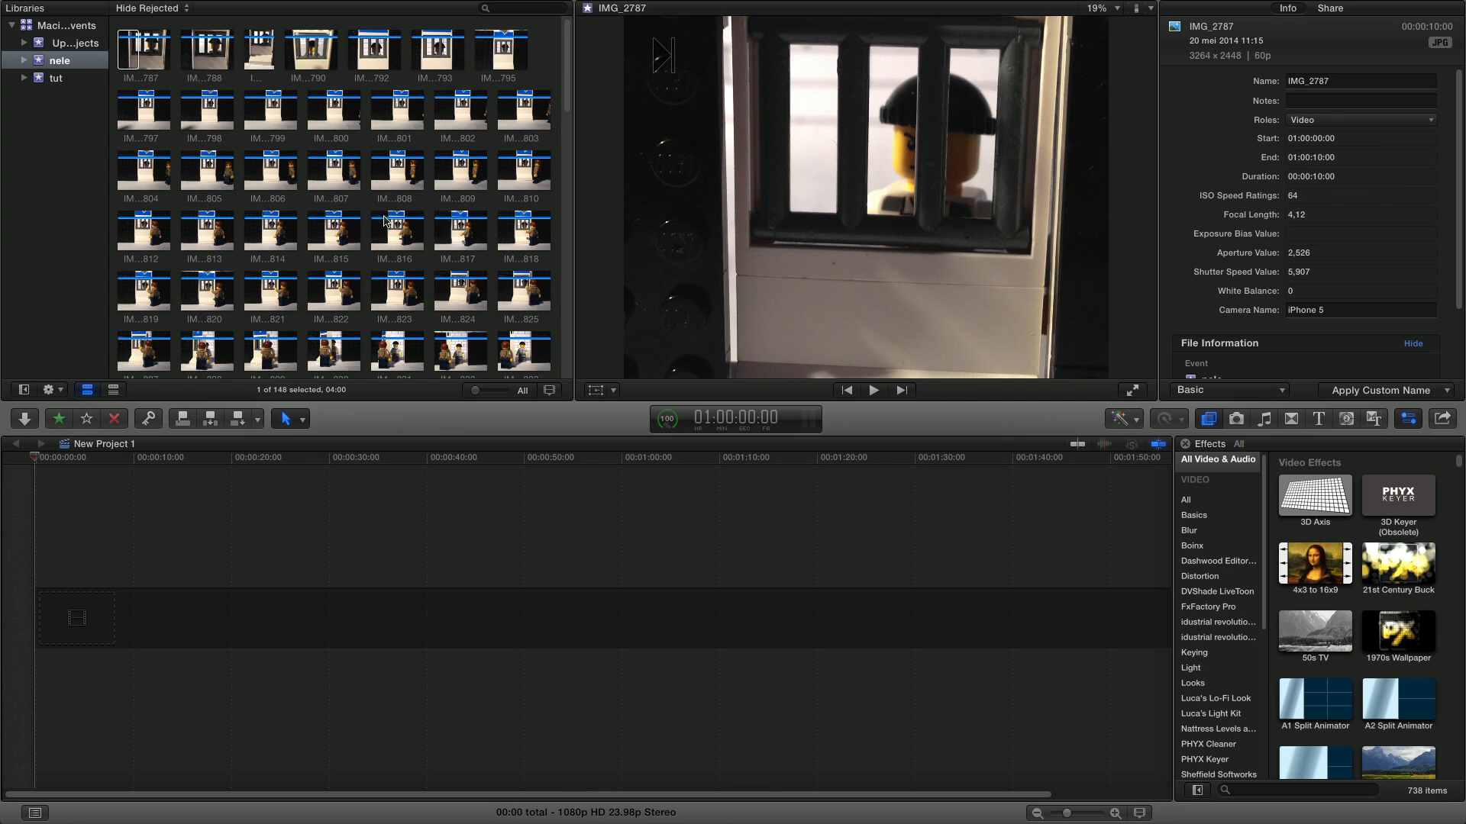
{"action": "mouse_move", "coordinate": [493, 197]}
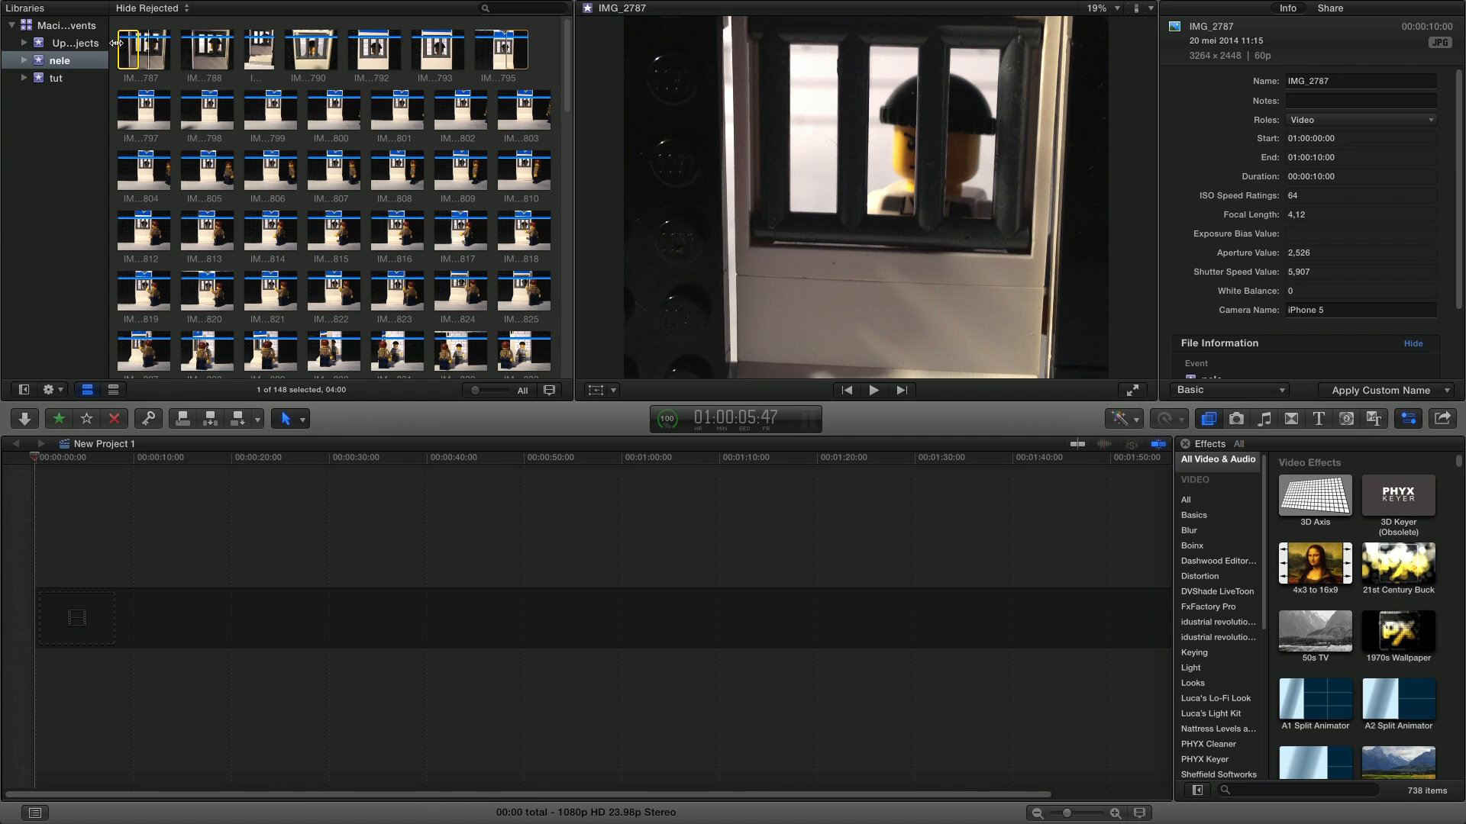
{"action": "scroll", "scroll_direction": "down", "scroll_amount": 3}
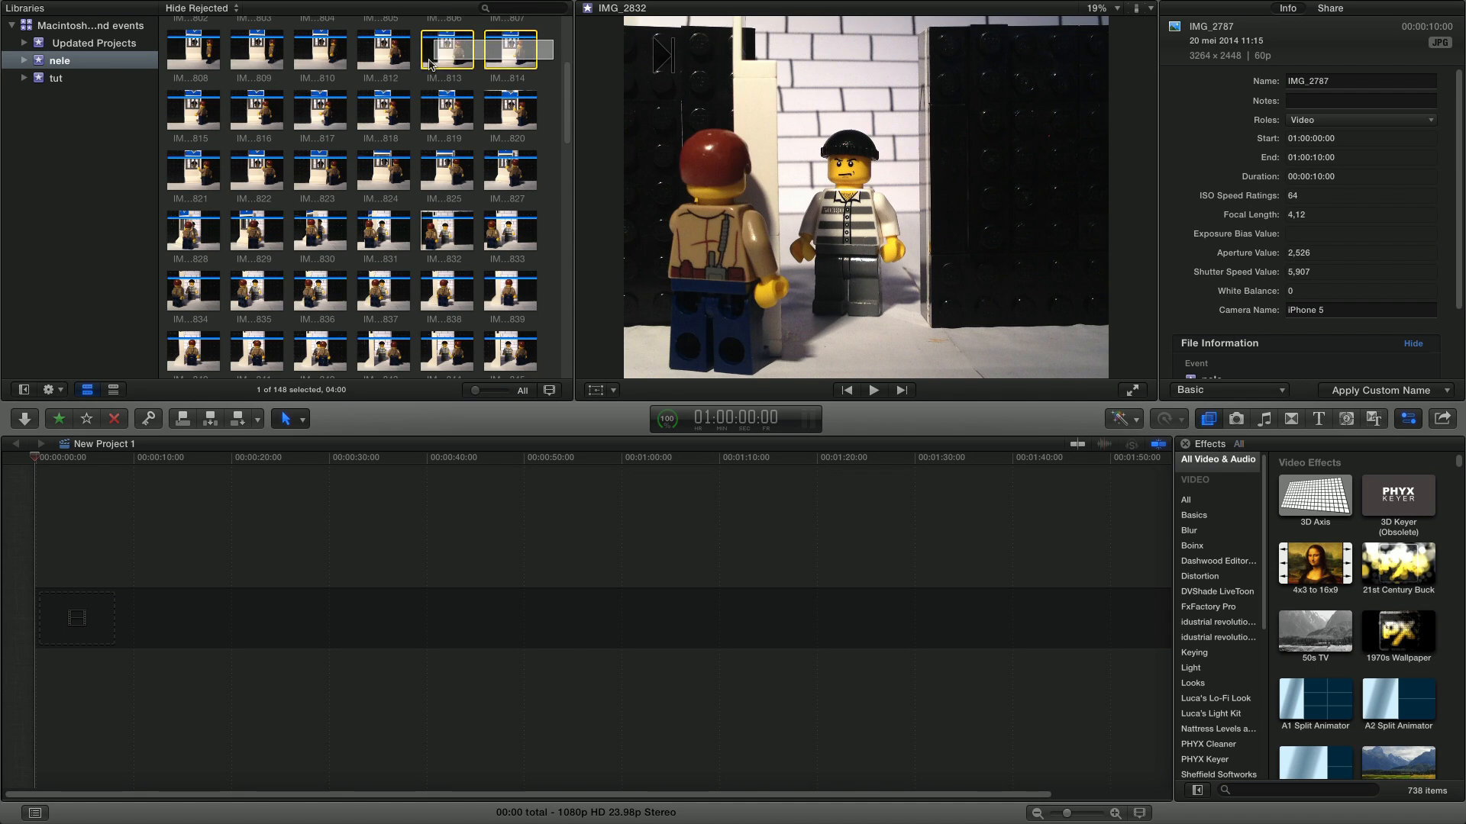
{"action": "scroll", "scroll_direction": "down", "scroll_amount": 3}
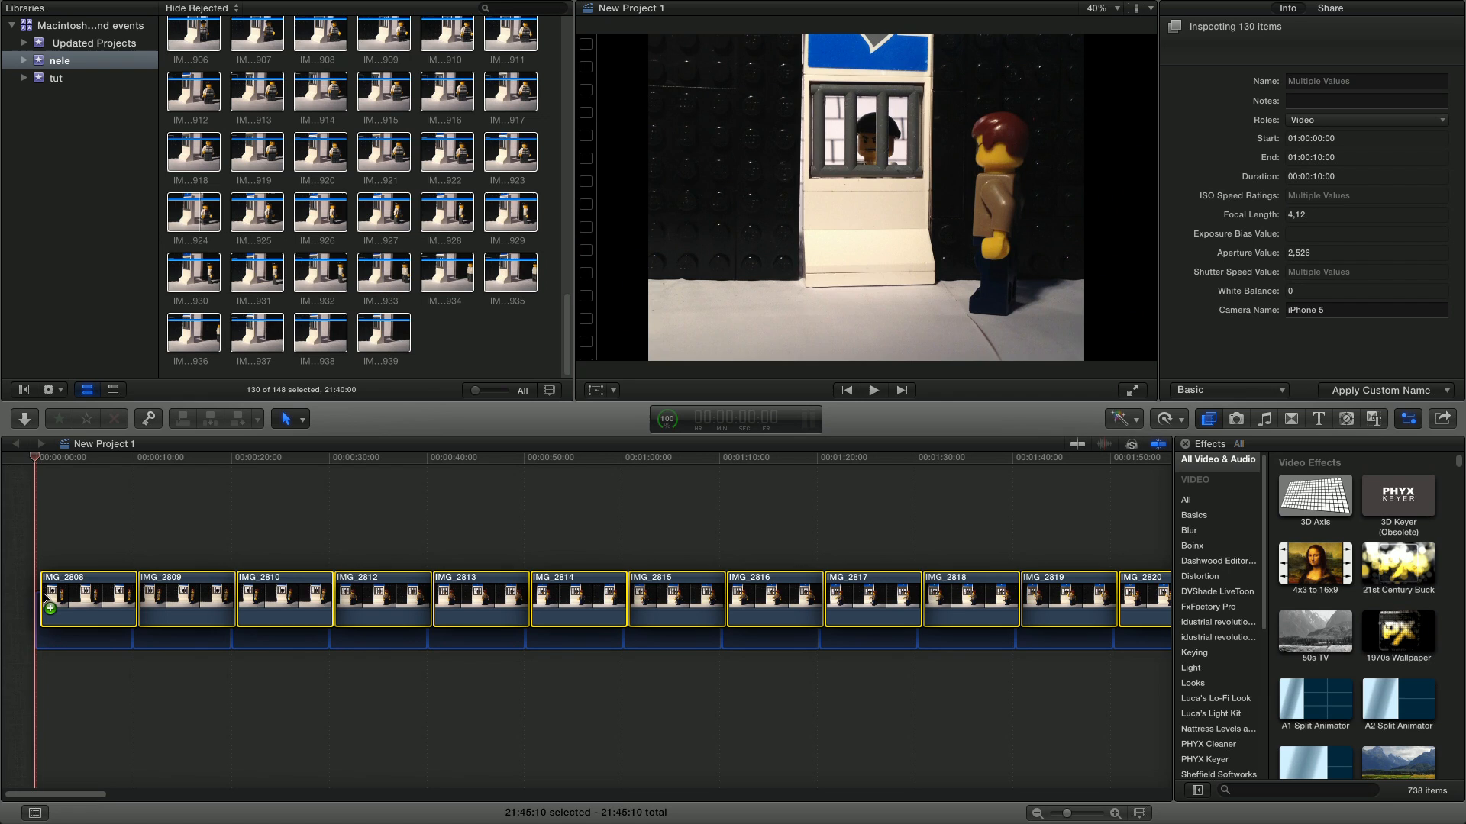
Set Video Properties to Format 720p HD (1280x720) at Rate 29.97p and confirm
{"action": "left_click", "coordinate": [1291, 9]}
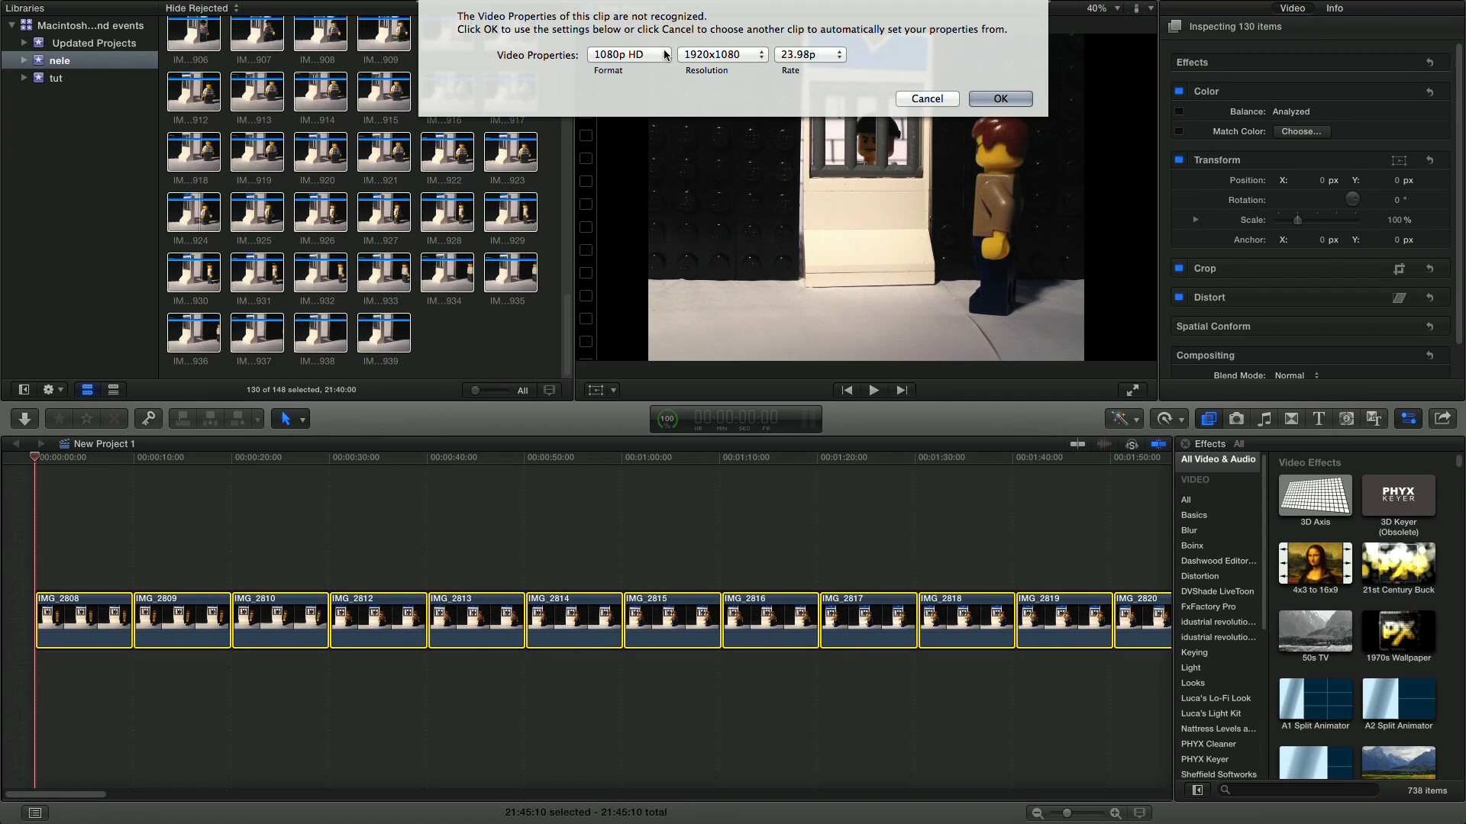
{"action": "left_click", "coordinate": [627, 54]}
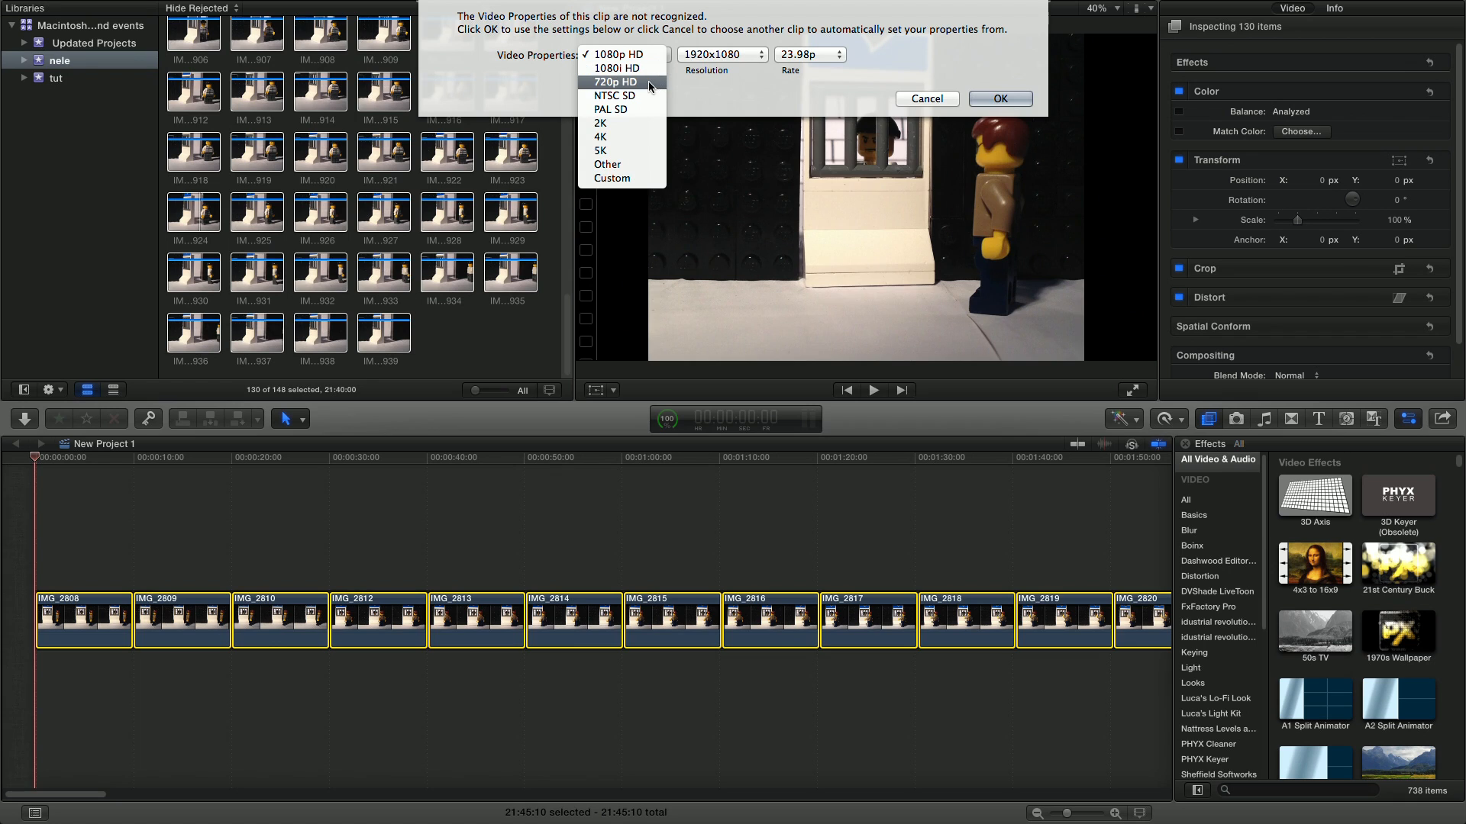
{"action": "left_click", "coordinate": [614, 81]}
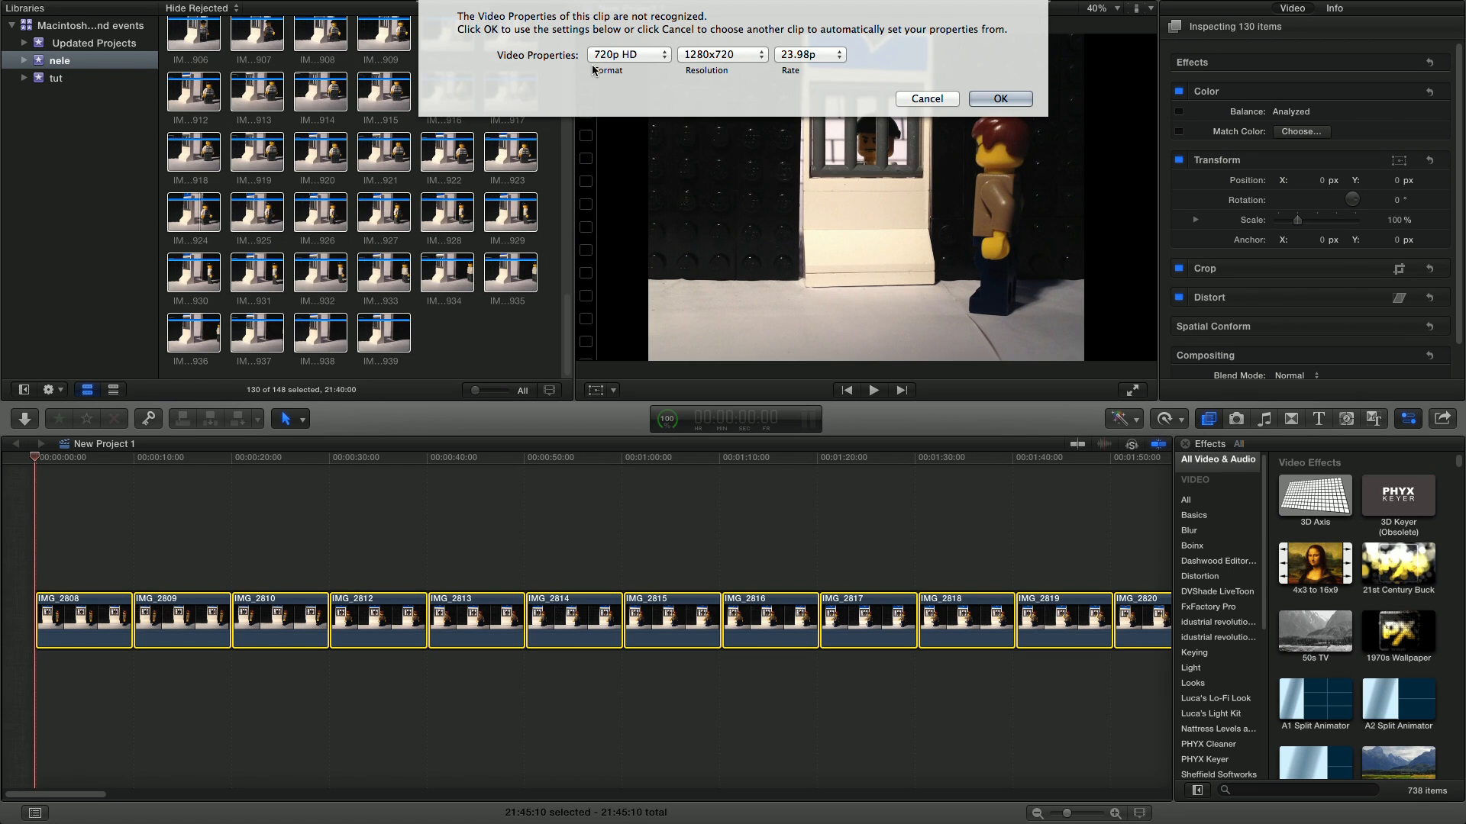
{"action": "left_click", "coordinate": [807, 55]}
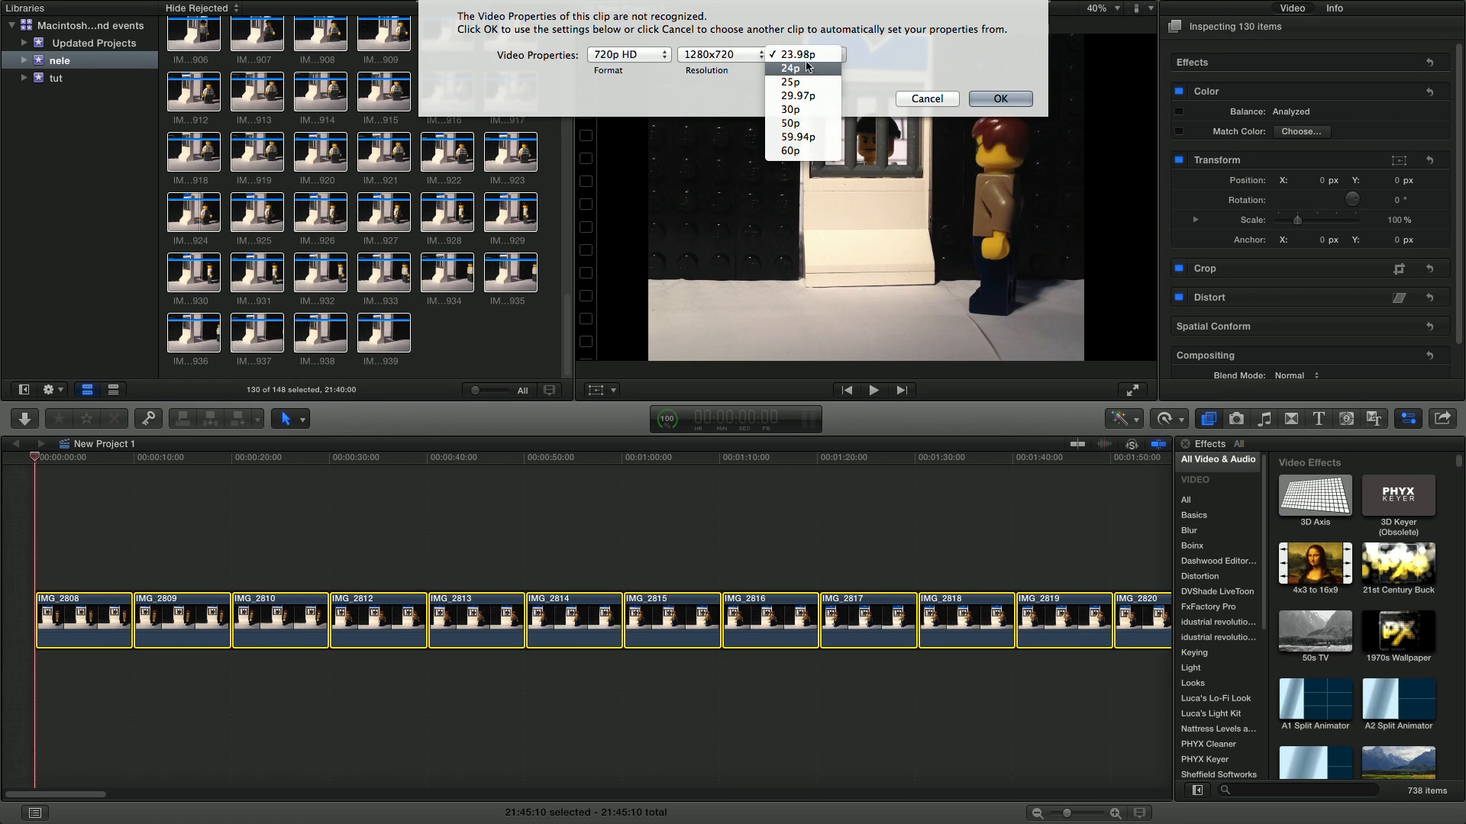
{"action": "left_click", "coordinate": [796, 94]}
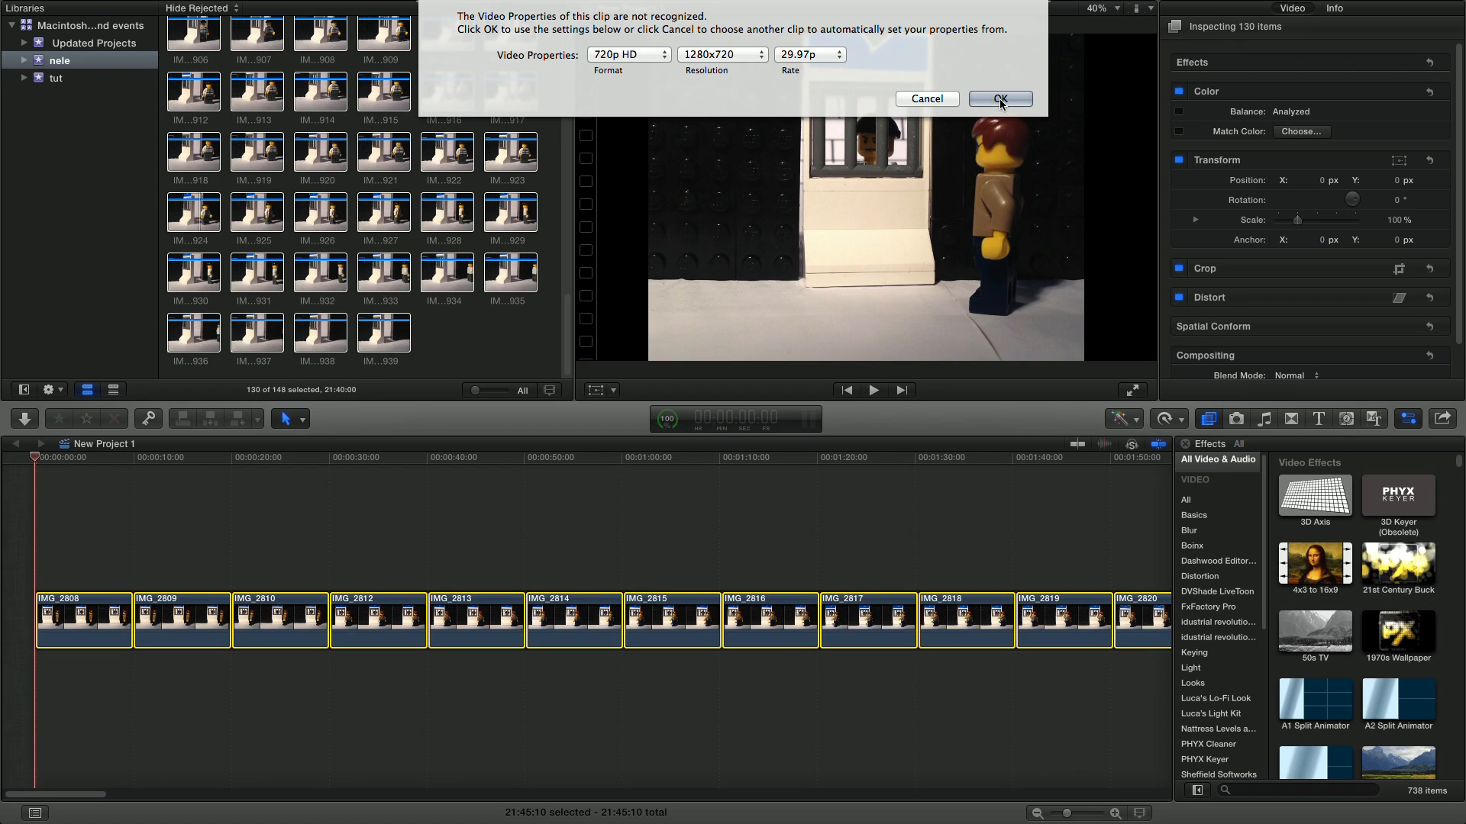
{"action": "left_click", "coordinate": [999, 99]}
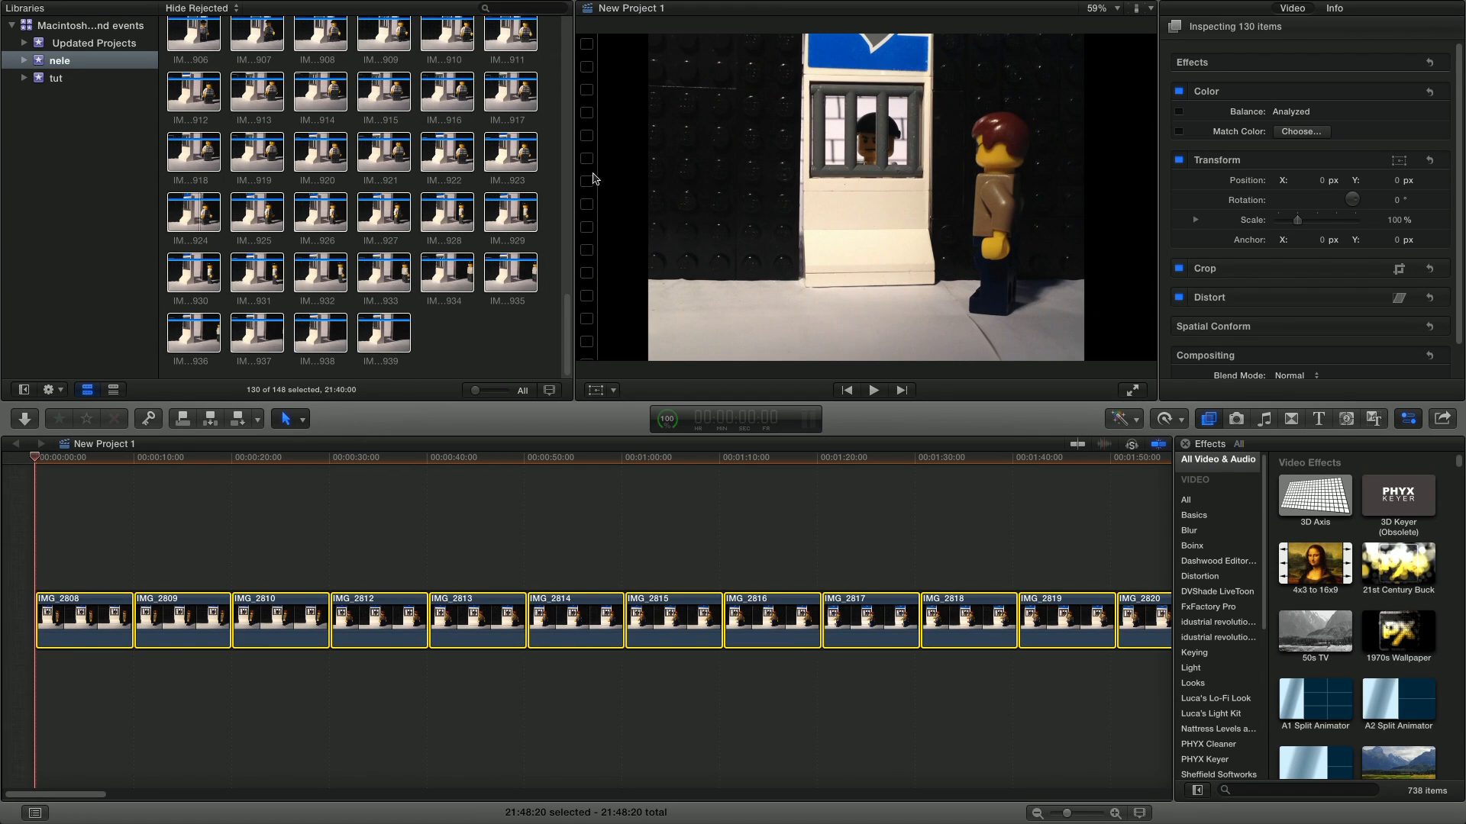
{"action": "mouse_move", "coordinate": [632, 209]}
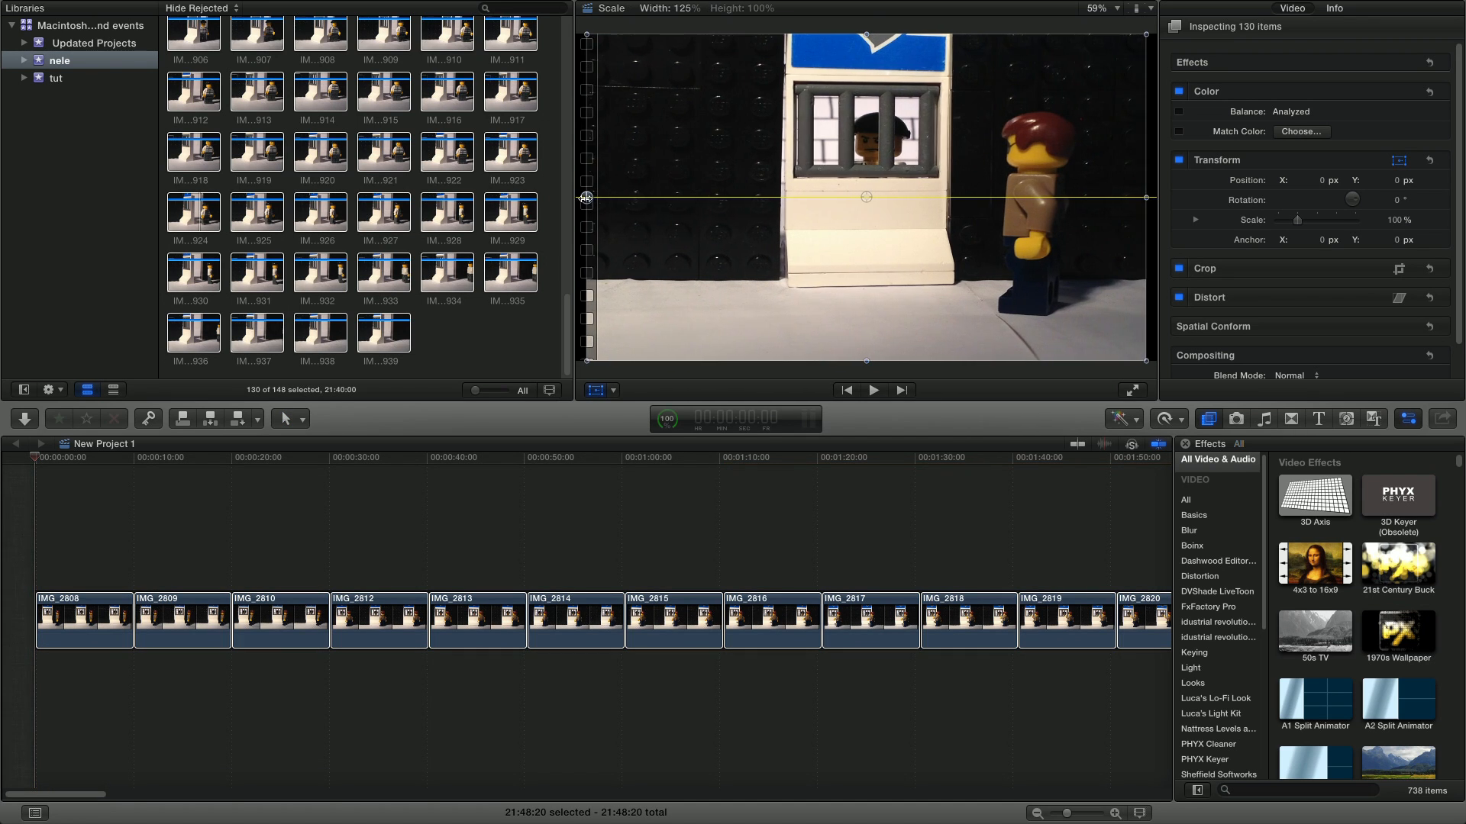
Scale the photo clips to 136.28% with the Transform handle and play the sequence to check framing
{"action": "left_click_drag", "start_coordinate": [587, 197], "coordinate": [577, 196]}
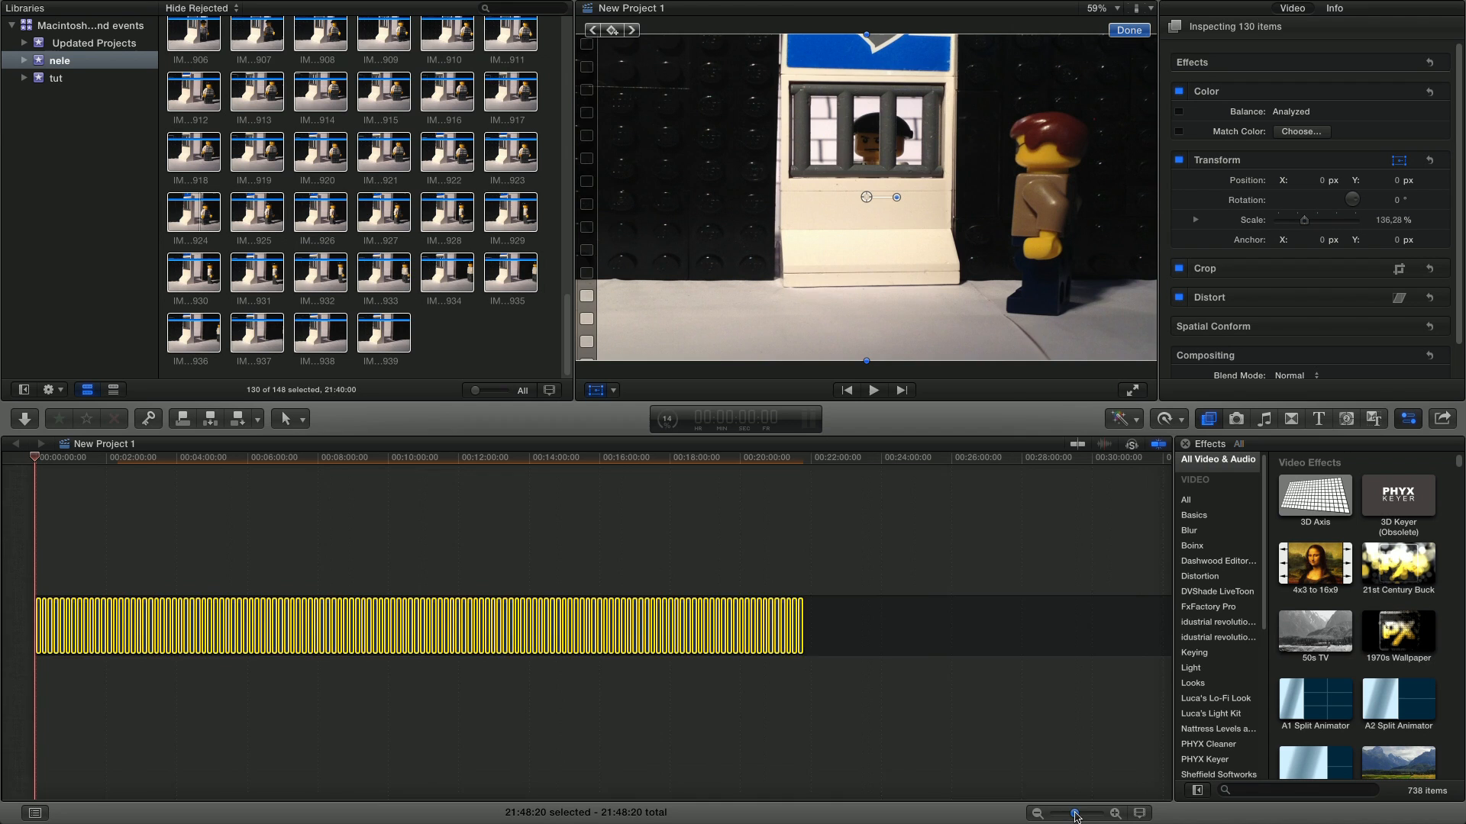
{"action": "left_click_drag", "start_coordinate": [1073, 813], "coordinate": [1098, 814]}
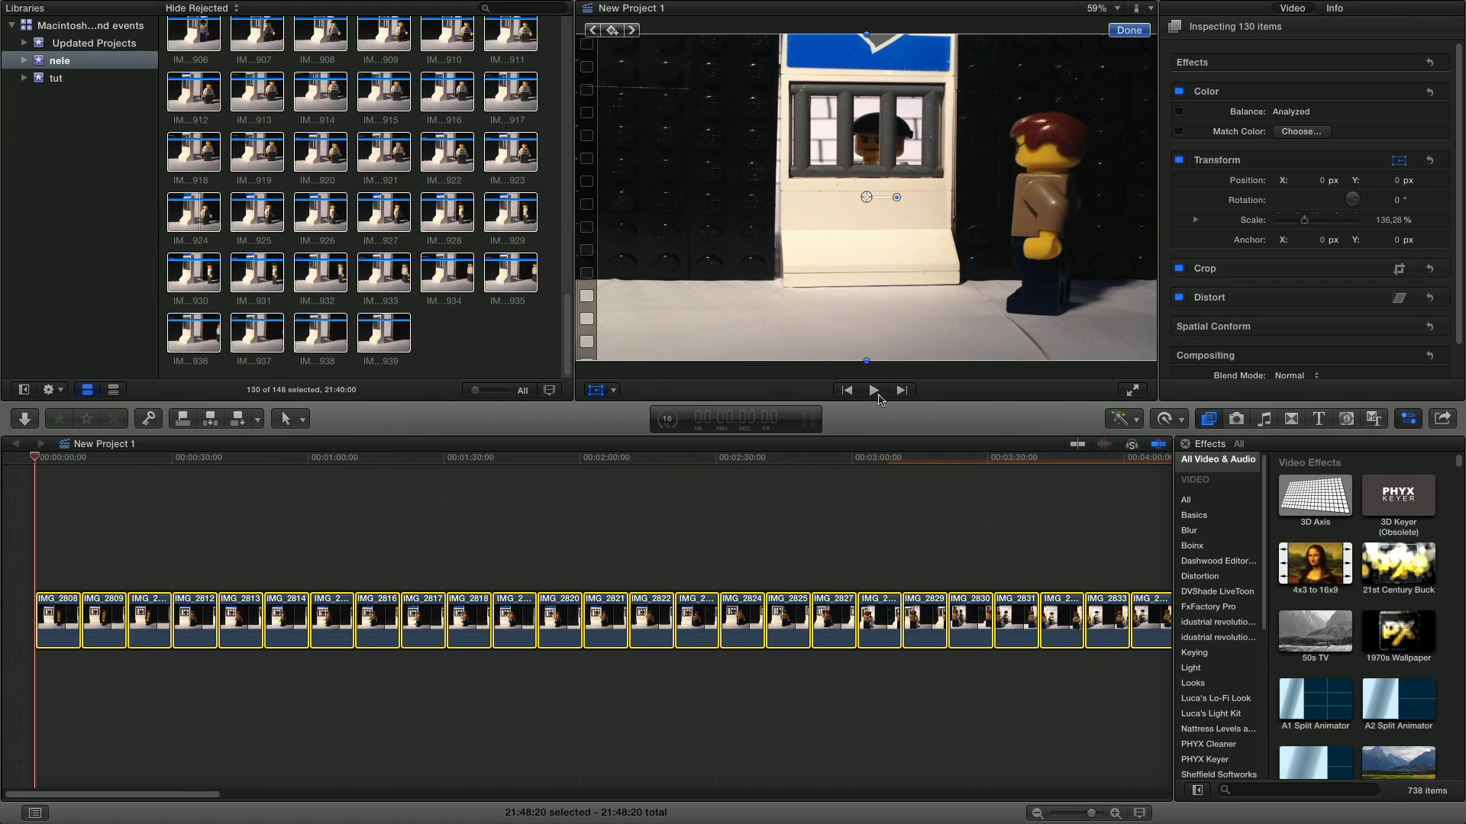
{"action": "left_click", "coordinate": [872, 391]}
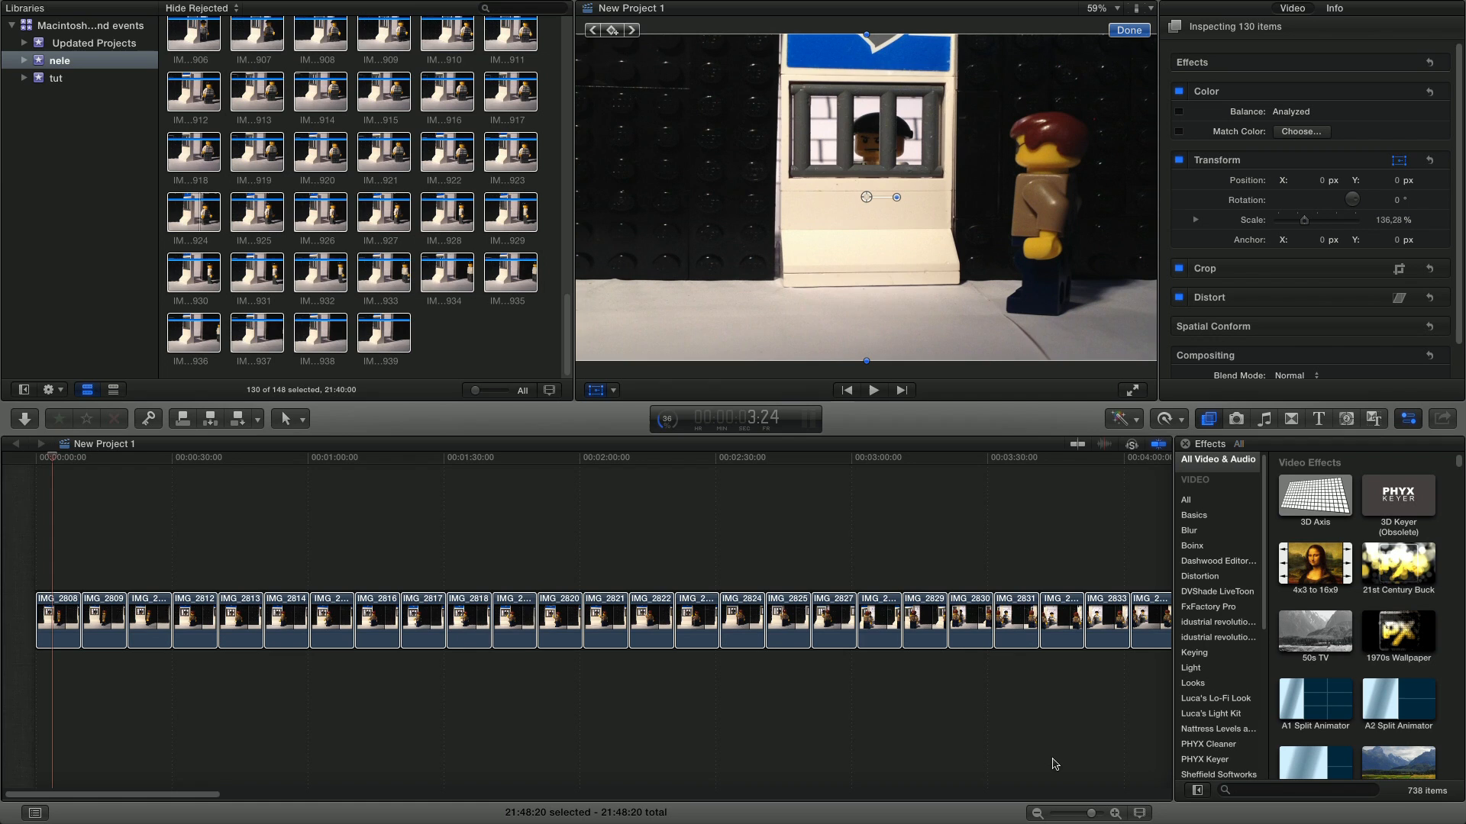
{"action": "left_click_drag", "start_coordinate": [1091, 814], "coordinate": [1075, 814]}
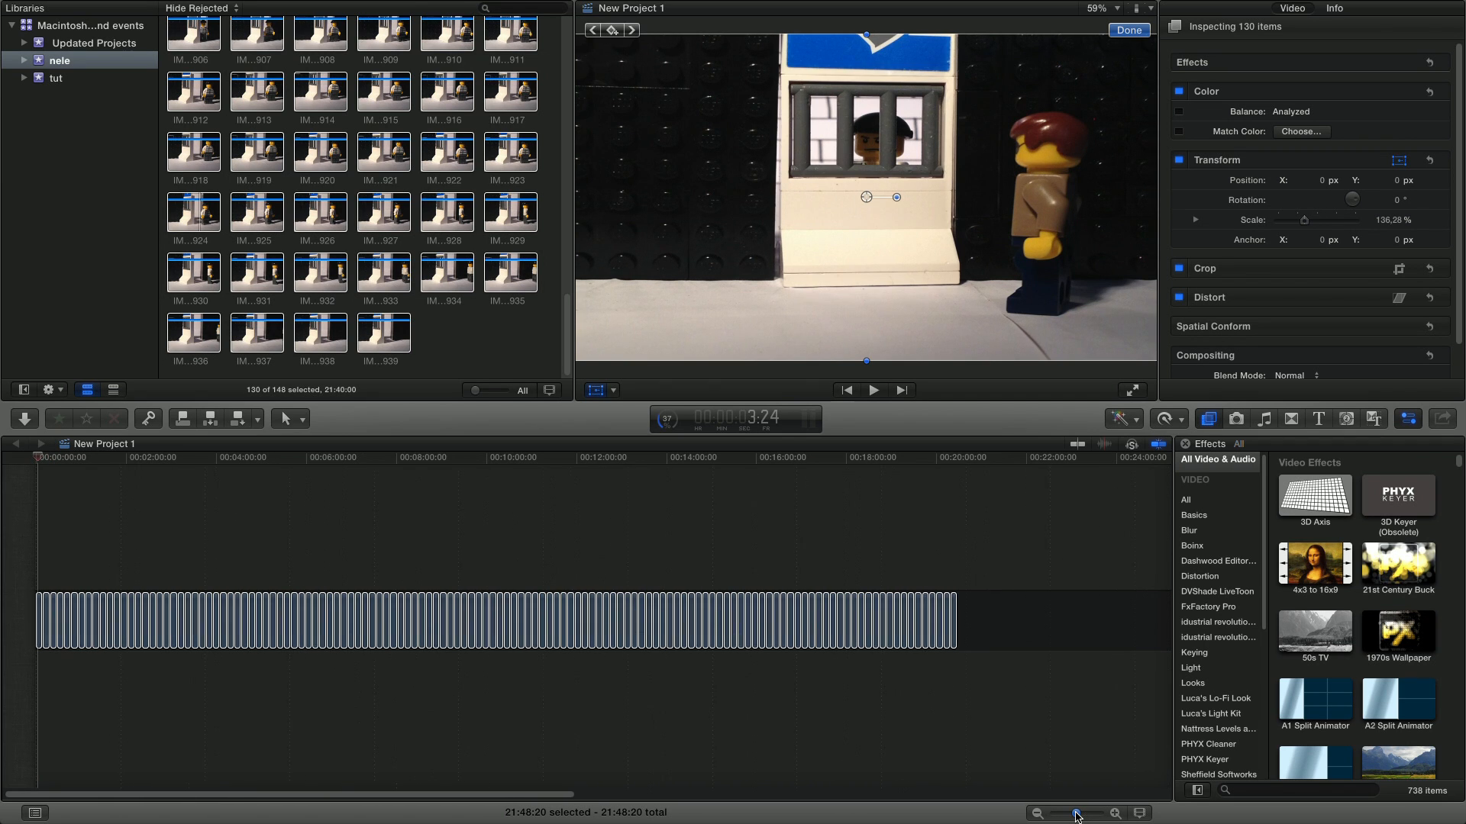
{"action": "left_click_drag", "start_coordinate": [1075, 812], "coordinate": [1089, 813]}
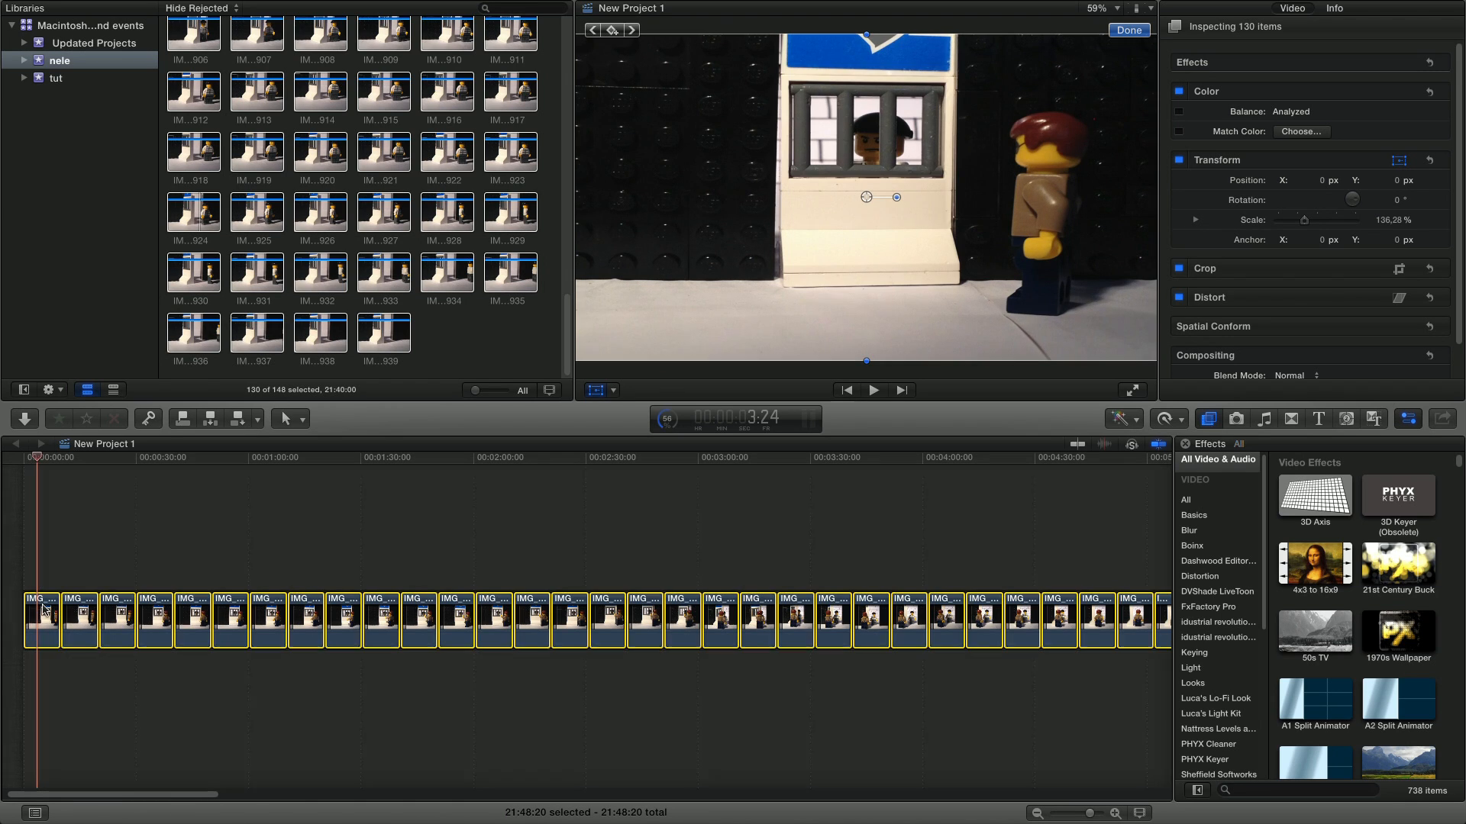
Create a New Compound Clip from the selected photos and name it 'stopmotion'
{"action": "right_click", "coordinate": [43, 617]}
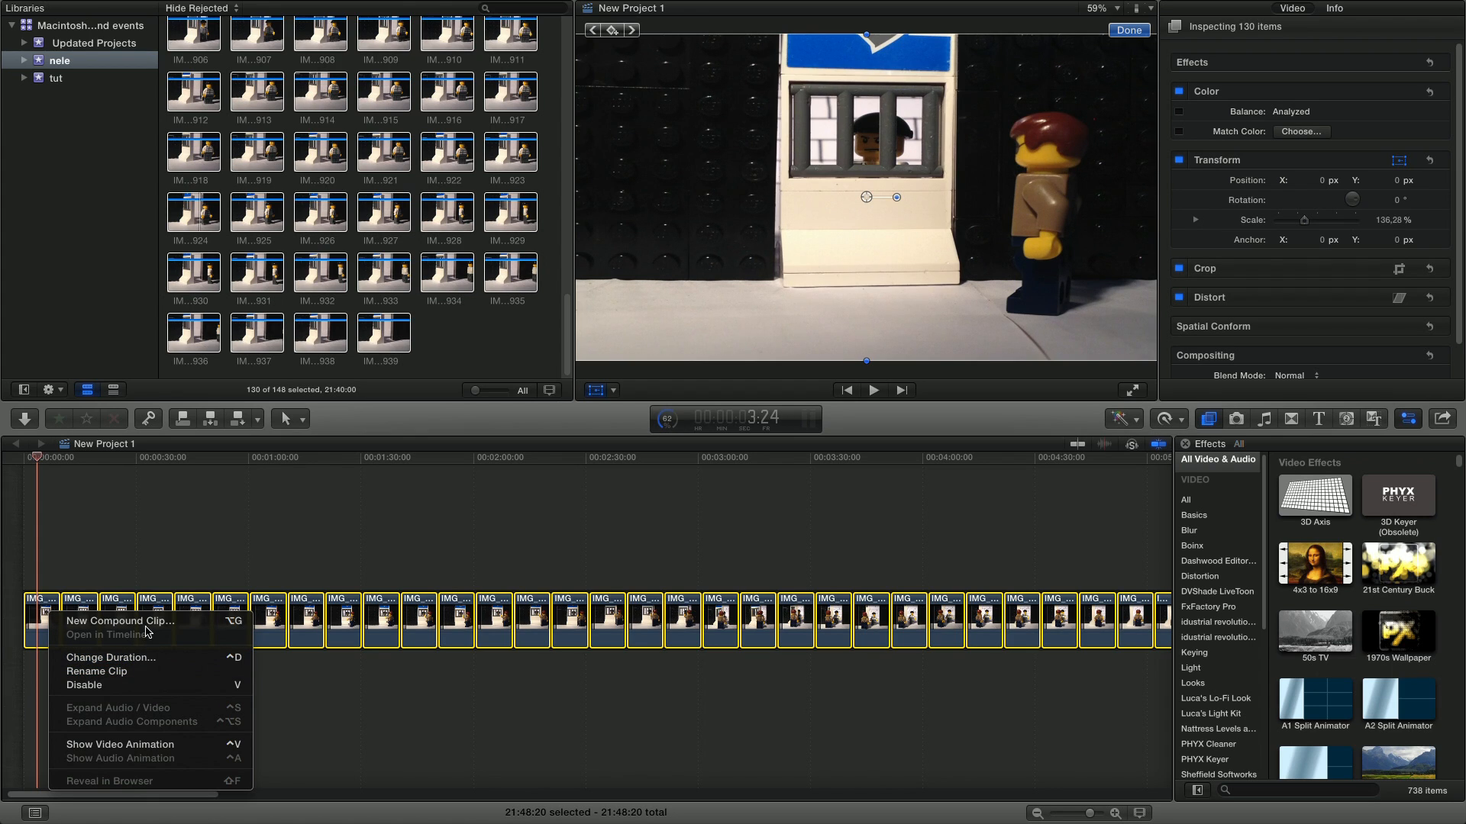
{"action": "left_click", "coordinate": [118, 621]}
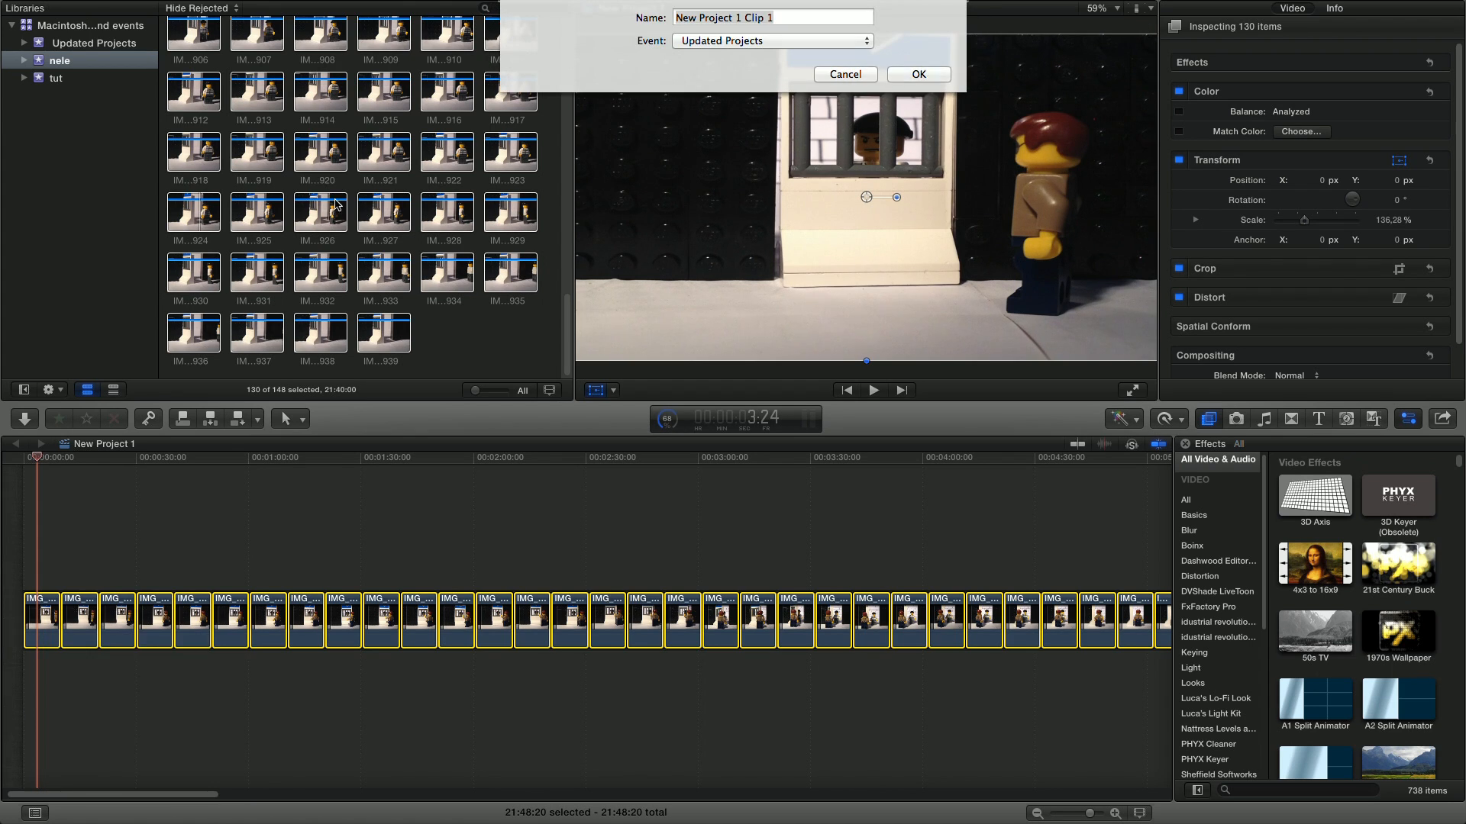
{"action": "triple_click", "coordinate": [771, 17]}
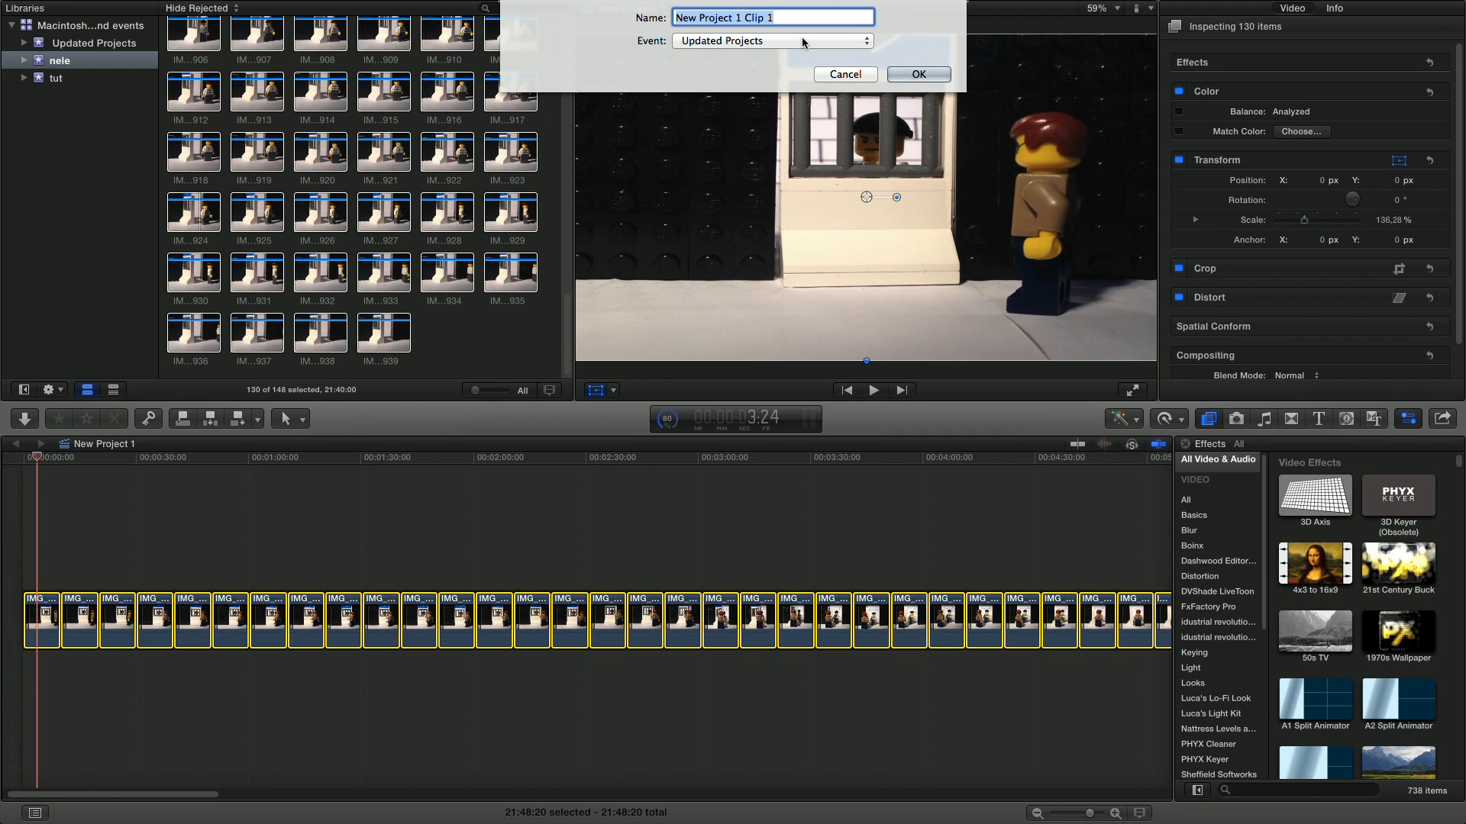
{"action": "type", "text": "so"}
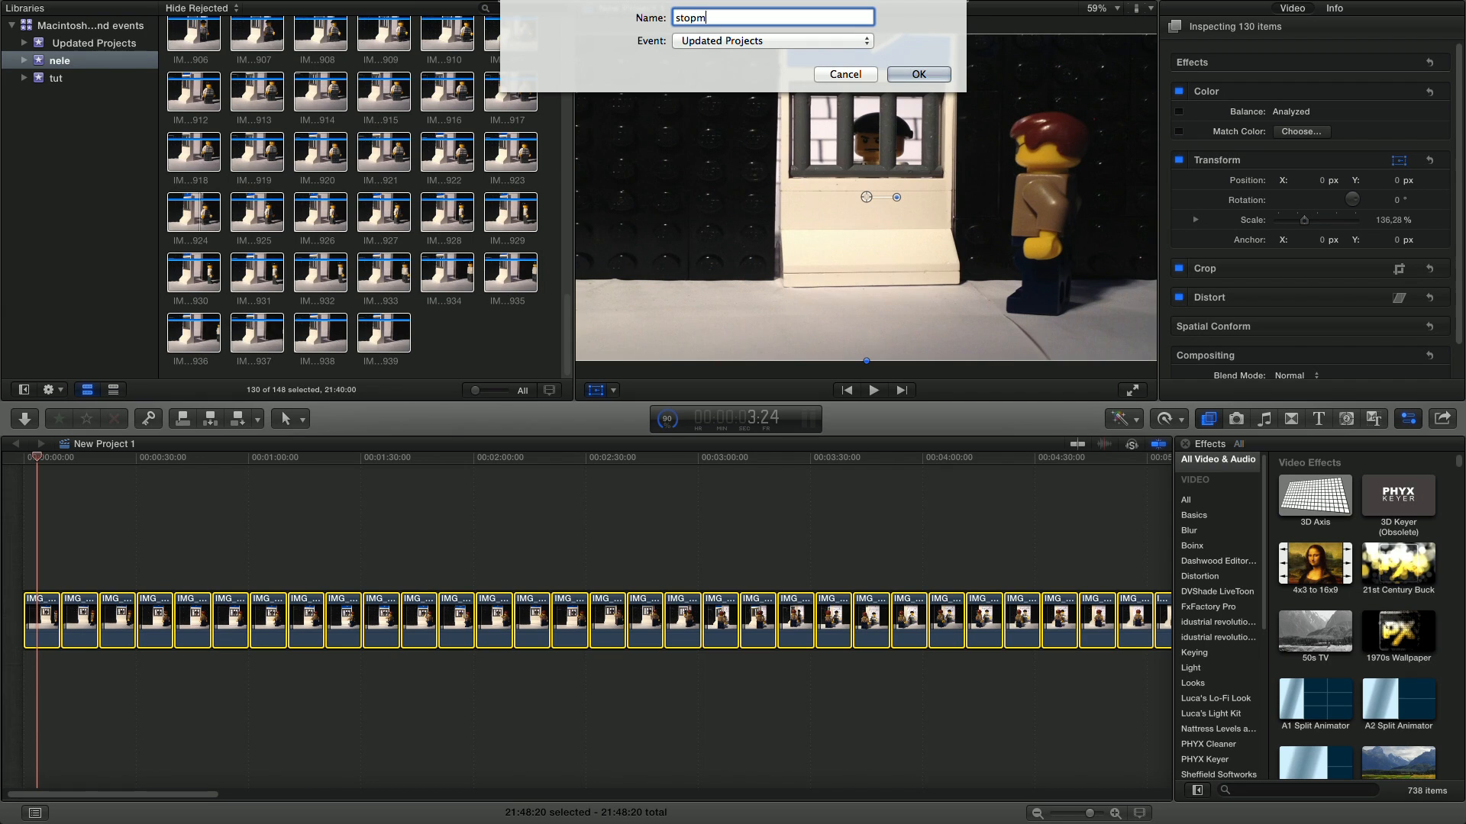
{"action": "type", "text": "otion"}
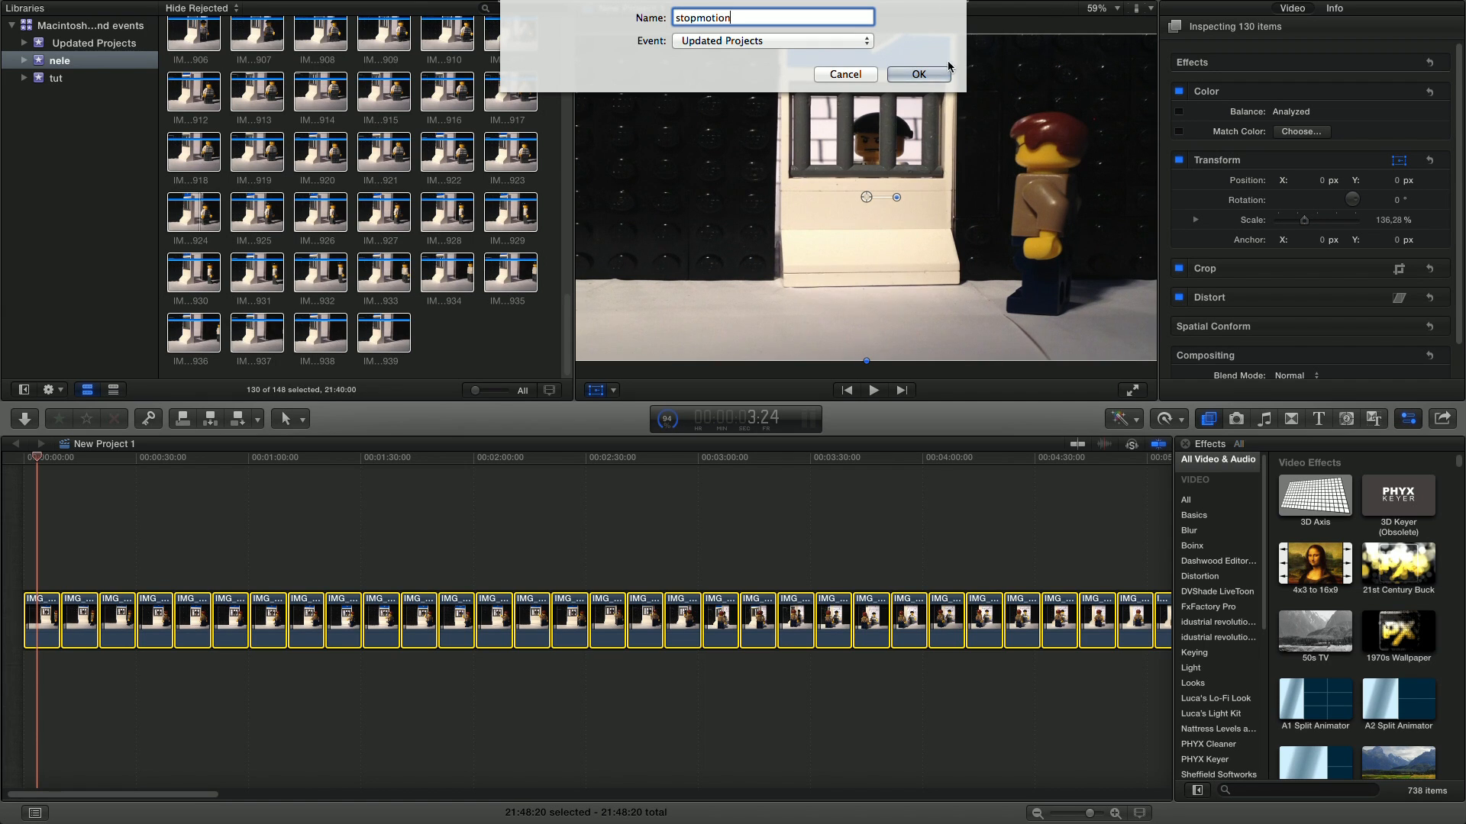
{"action": "left_click", "coordinate": [917, 73]}
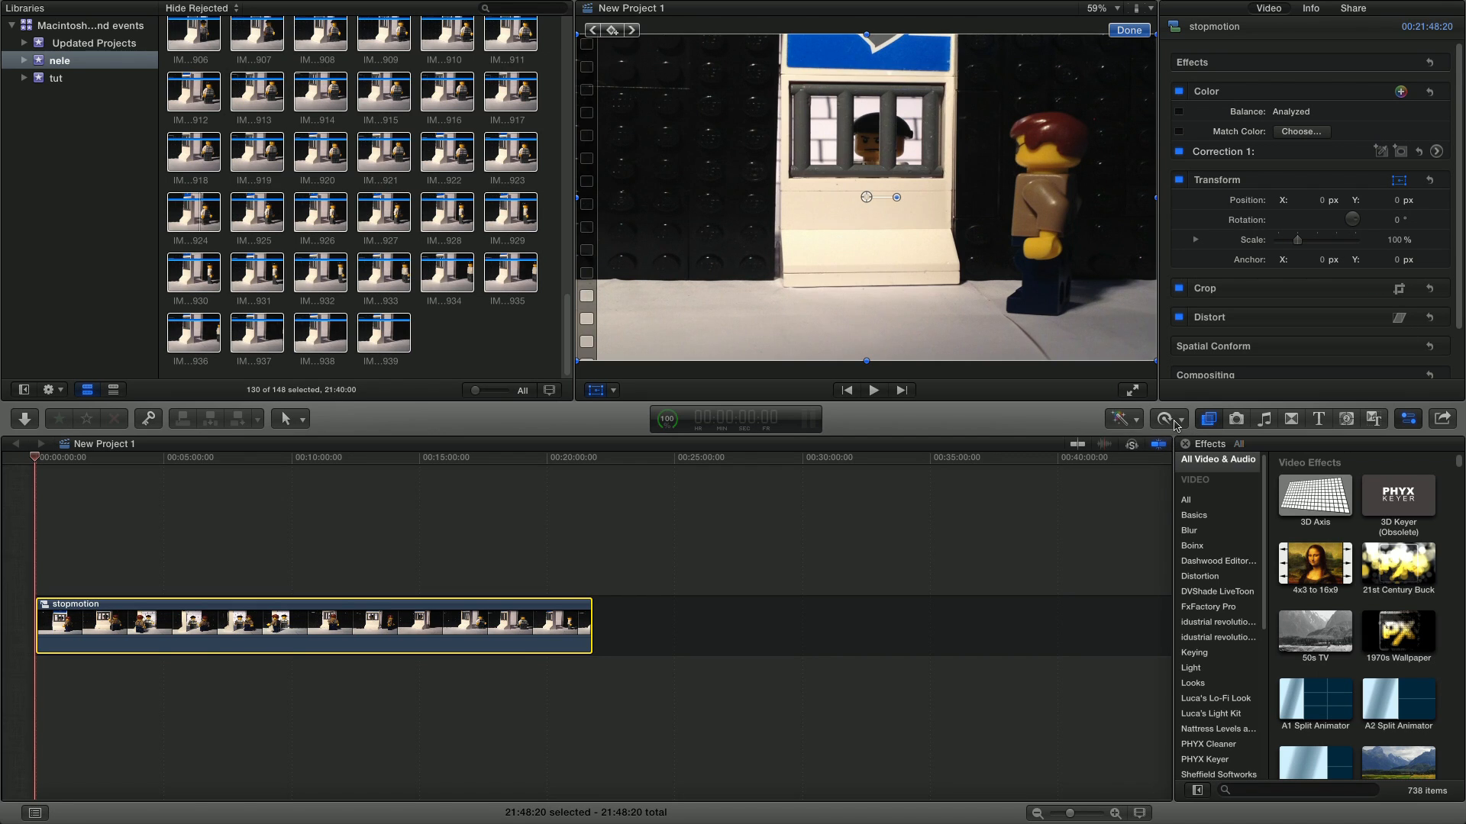
Retime the stopmotion clip with Fast until it runs about 5036% speed, then play it back
{"action": "left_click", "coordinate": [1163, 418]}
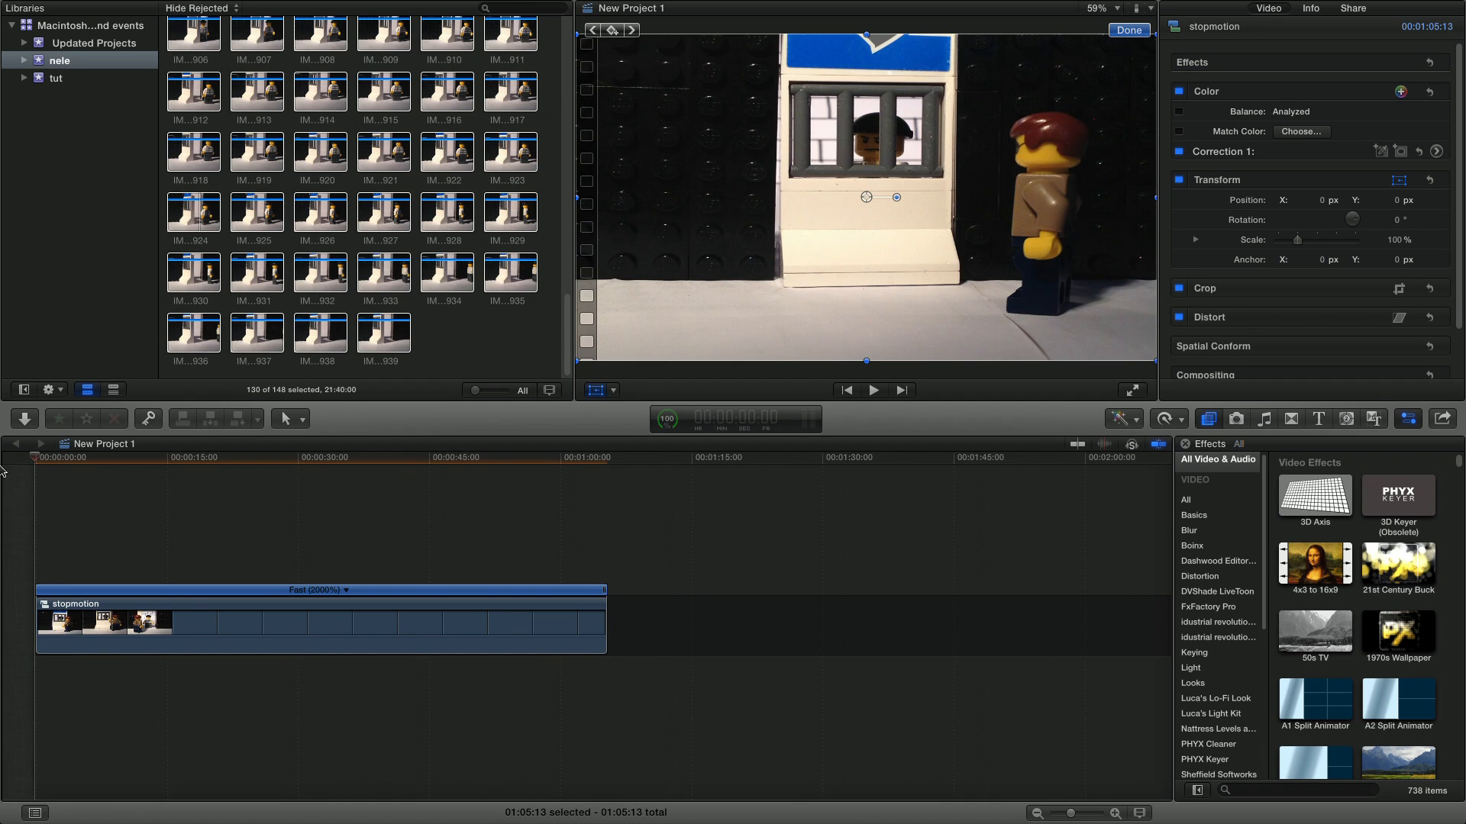
{"action": "left_click", "coordinate": [872, 389]}
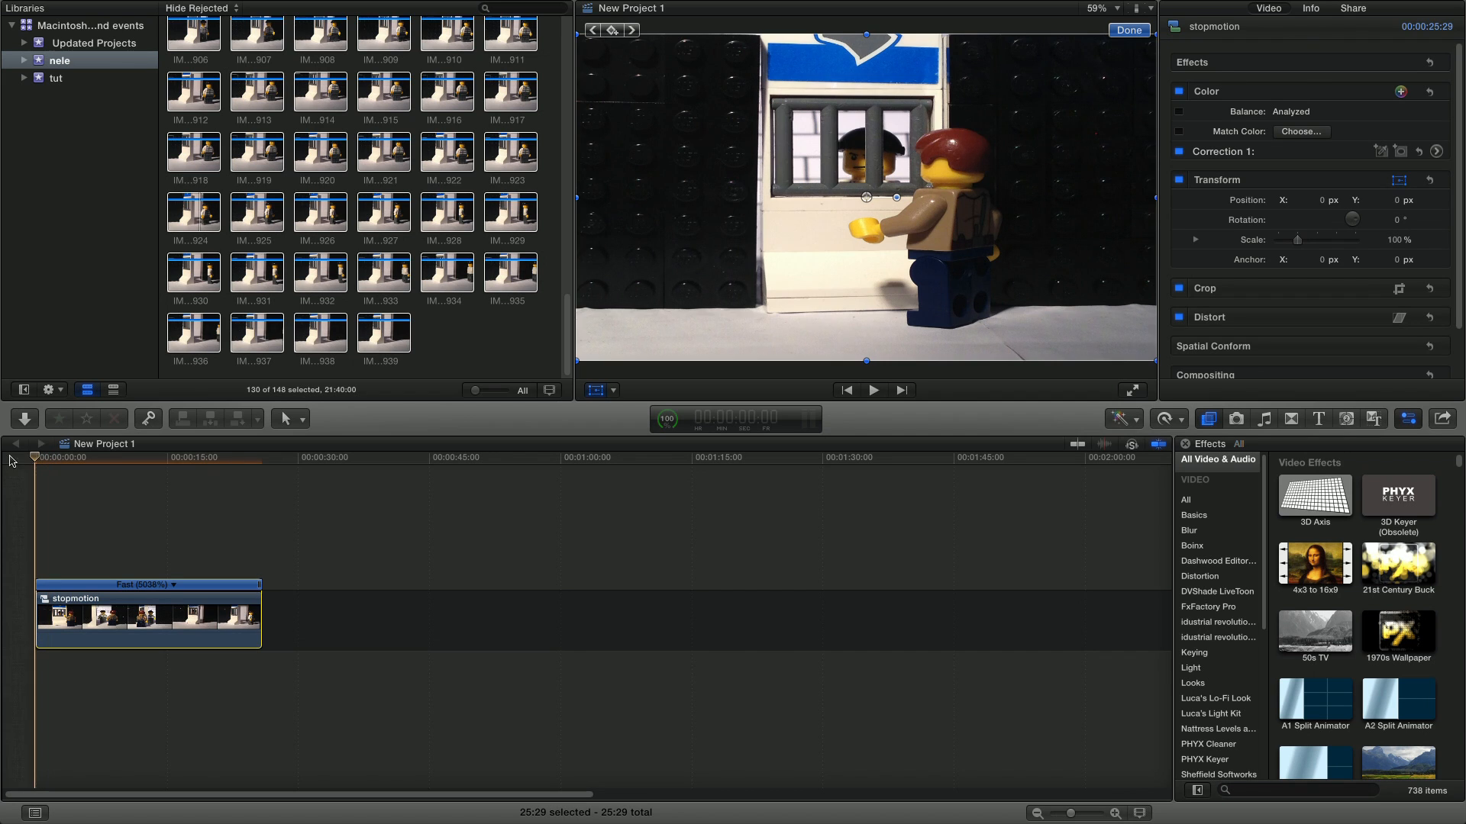
{"action": "left_click", "coordinate": [872, 389]}
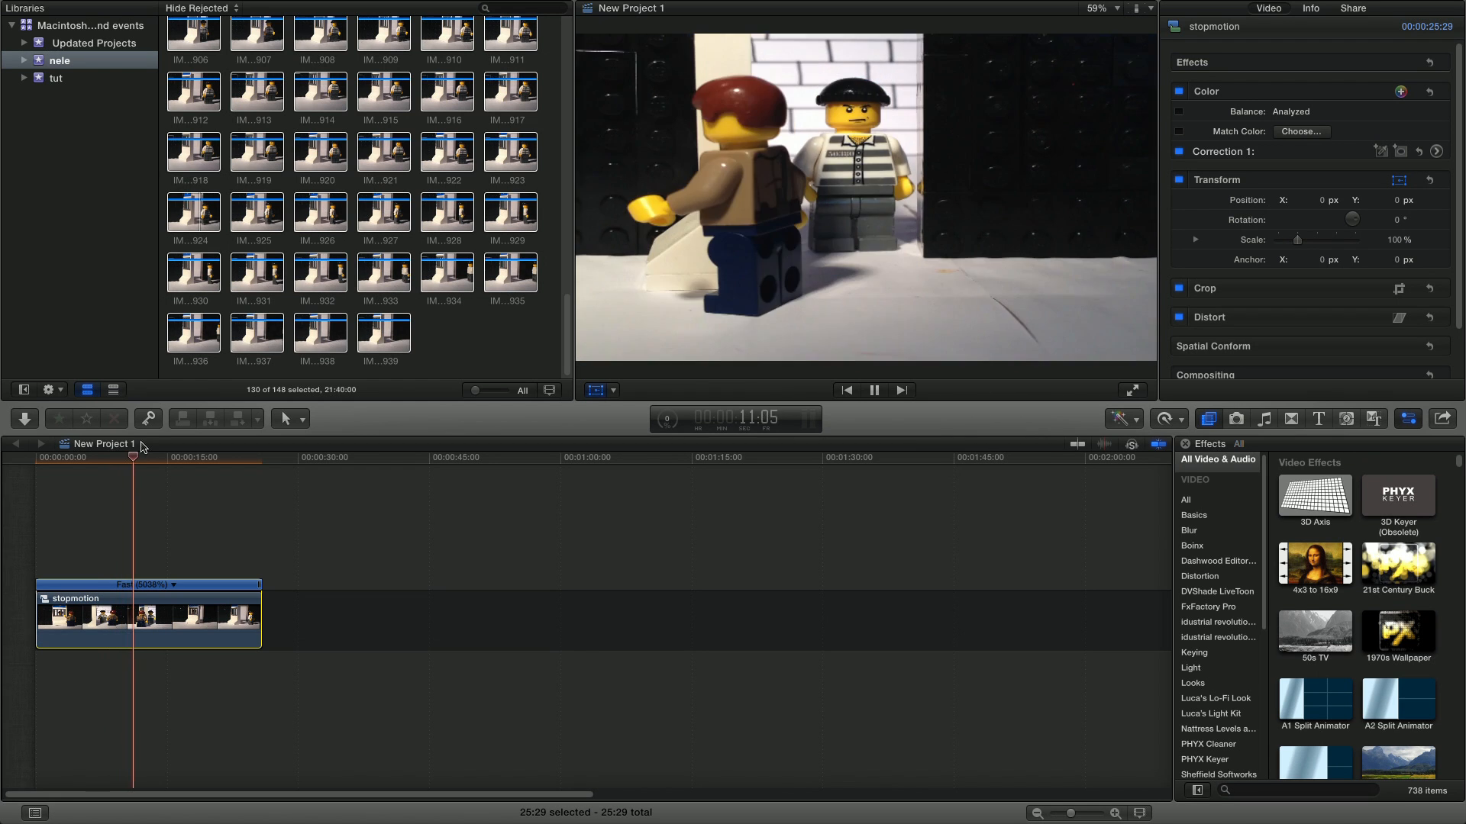
{"action": "left_click", "coordinate": [145, 458]}
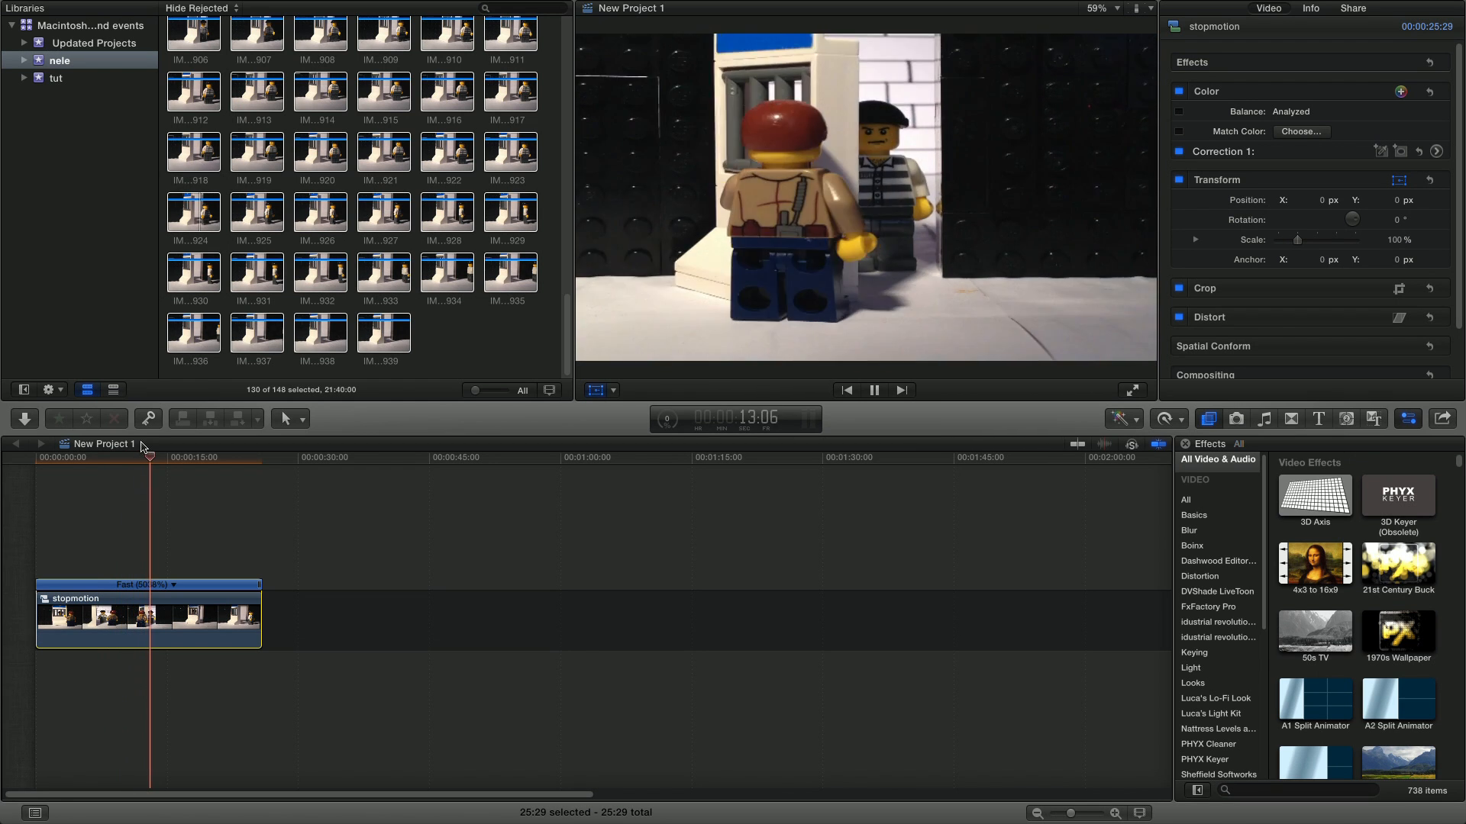